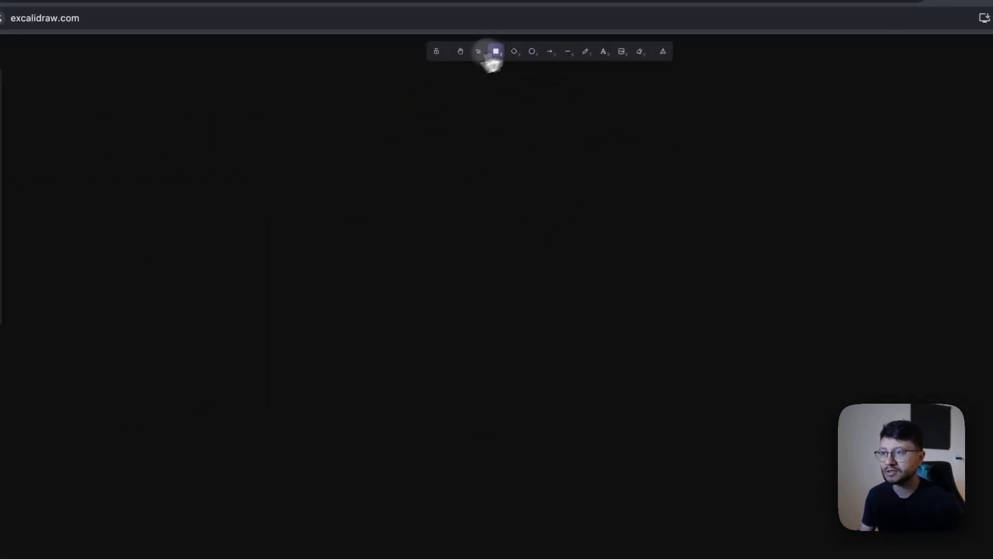
# - Draw a tall box labelled 'ai agent' containing squiggly lines and a framed scribble block
pyautogui.moveTo(234, 137); pyautogui.dragTo(408, 245)
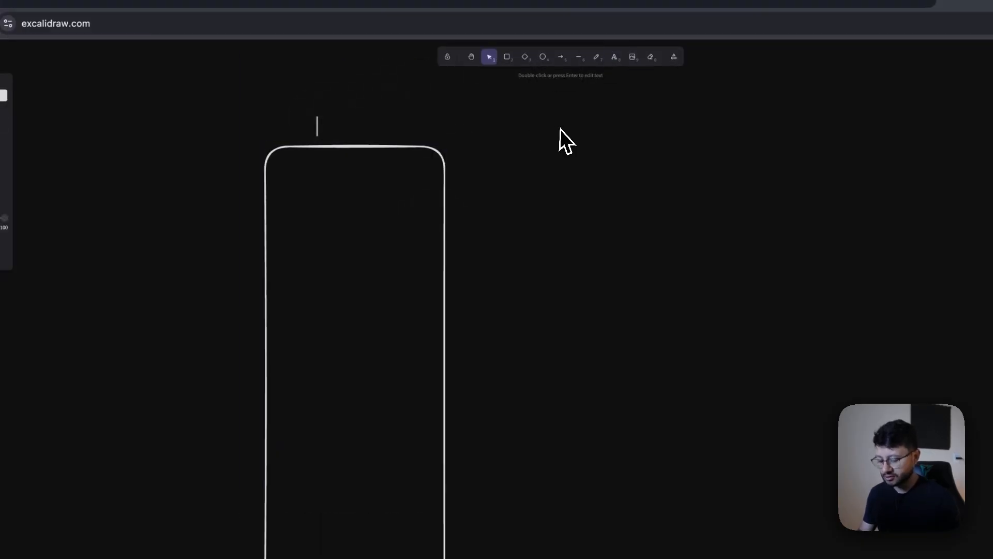
pyautogui.write('ai agent')
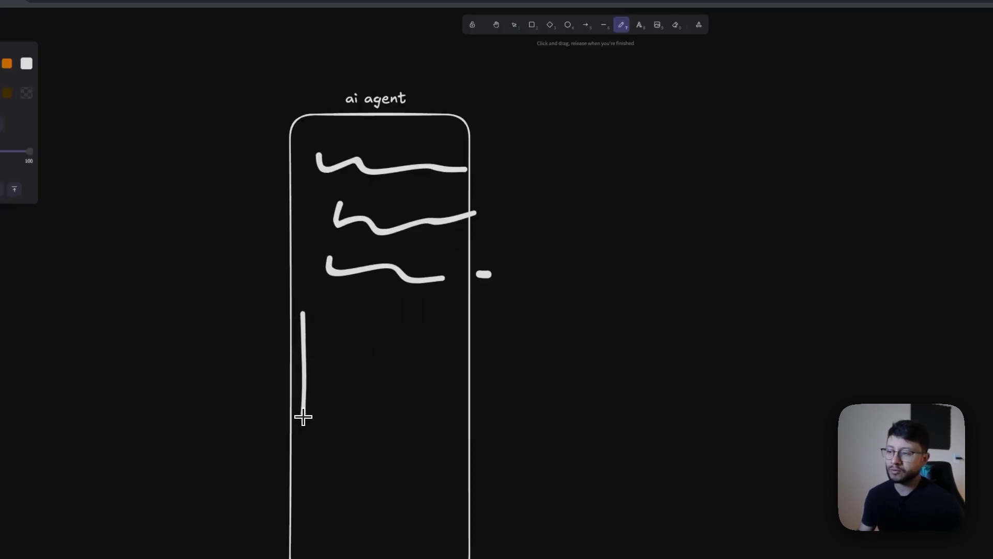
pyautogui.moveTo(307, 310); pyautogui.dragTo(443, 421)
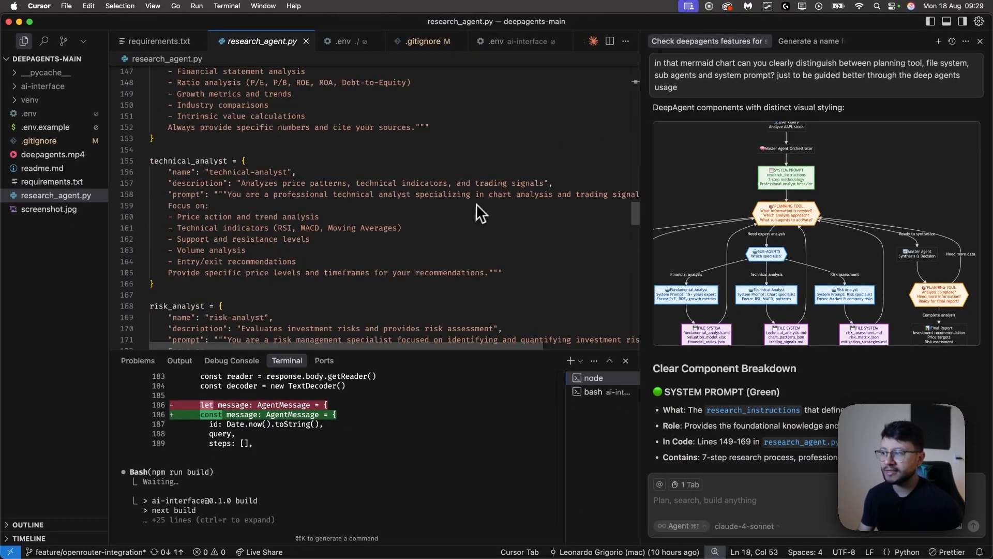
pyautogui.scroll(-3)
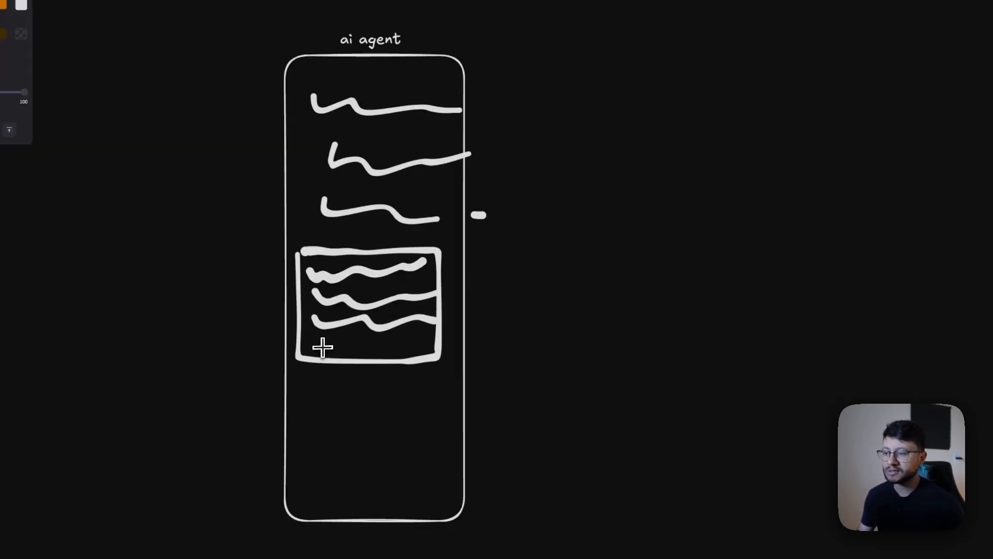
pyautogui.moveTo(319, 347); pyautogui.dragTo(428, 345)
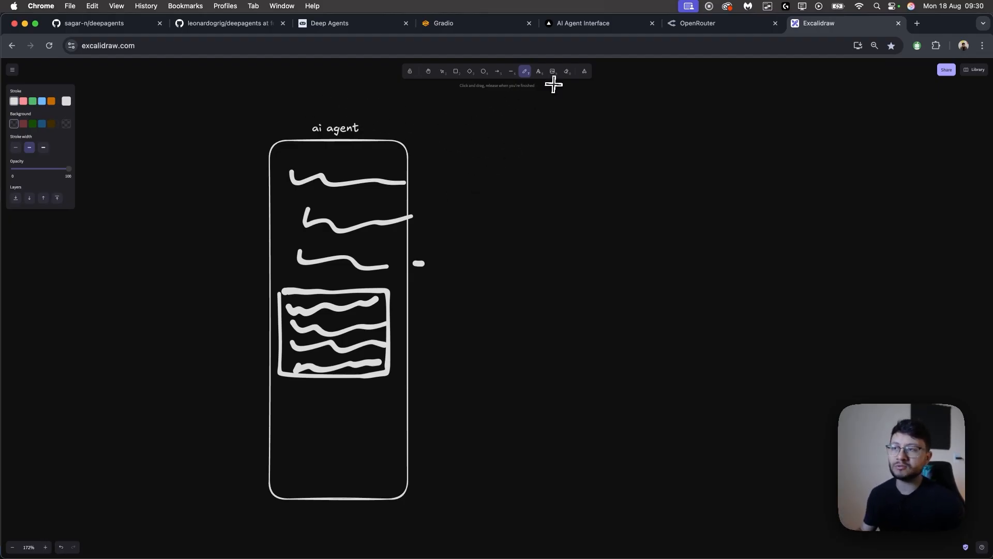
# - Move the scribbled block outside, shrink the empty box to a bar, and draw a double arrow
pyautogui.click(351, 23)
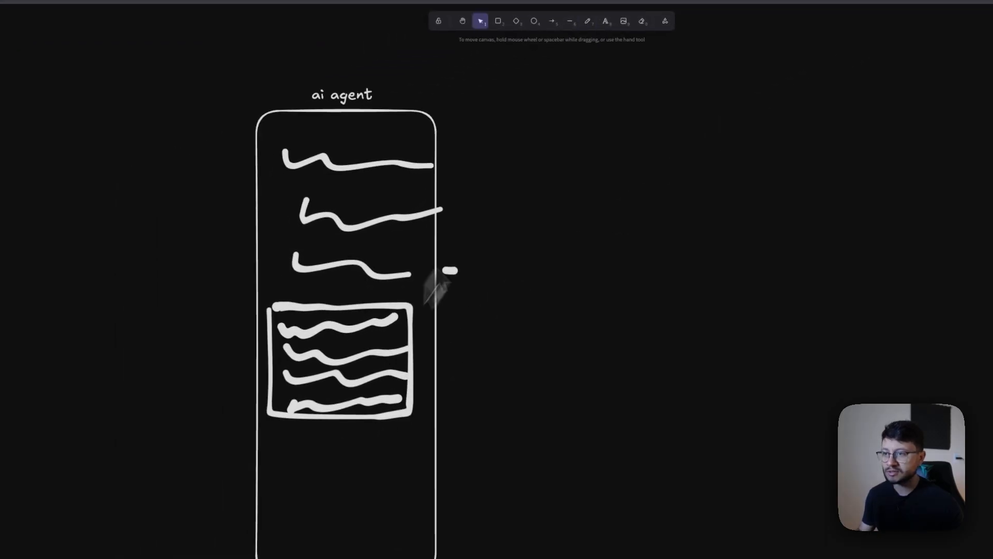
pyautogui.moveTo(339, 358); pyautogui.dragTo(498, 282)
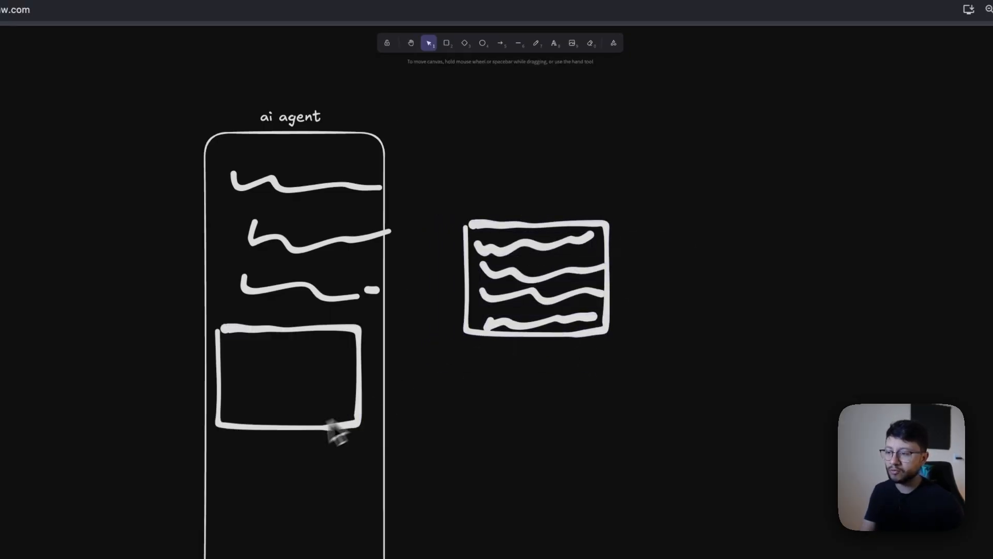
pyautogui.moveTo(342, 428); pyautogui.dragTo(310, 364)
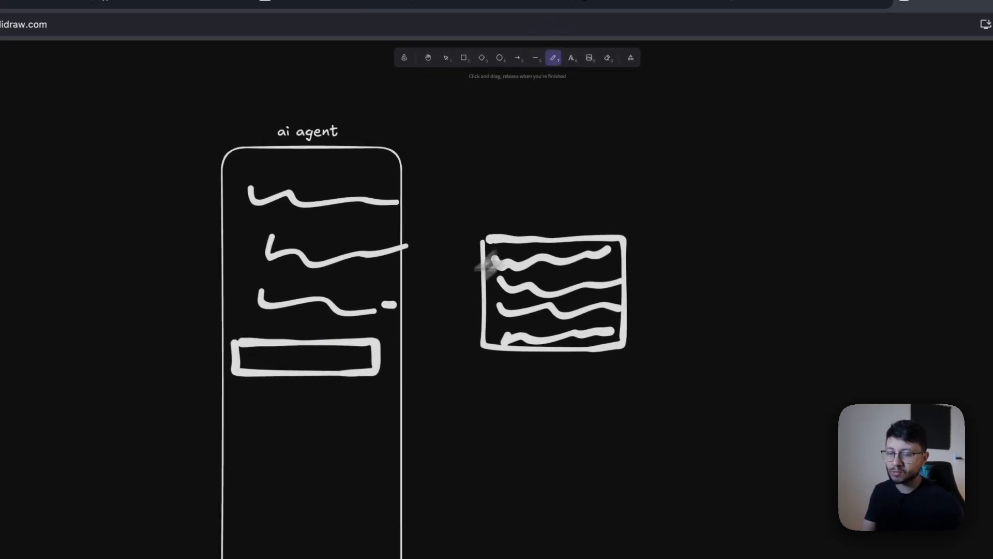
pyautogui.moveTo(451, 333)
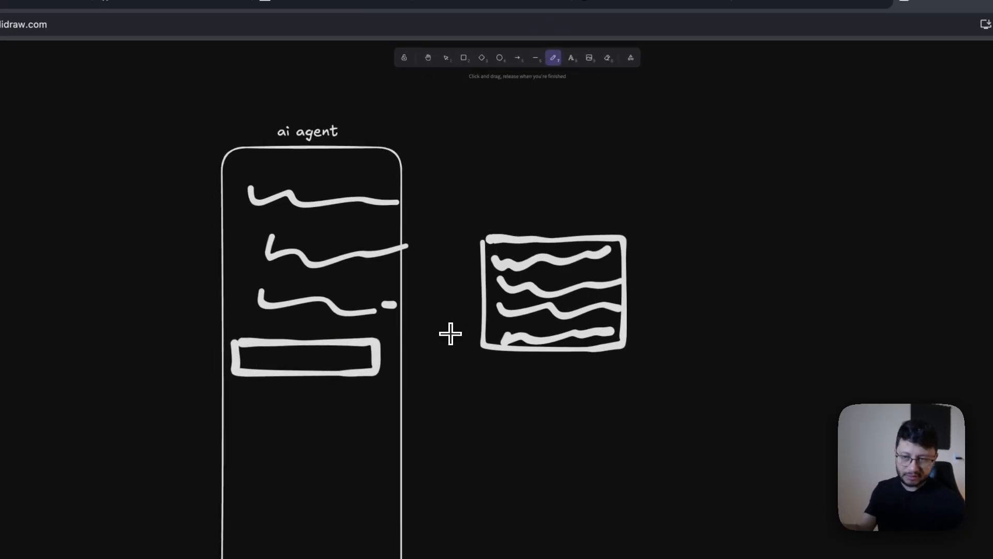
pyautogui.moveTo(247, 358); pyautogui.dragTo(345, 358)
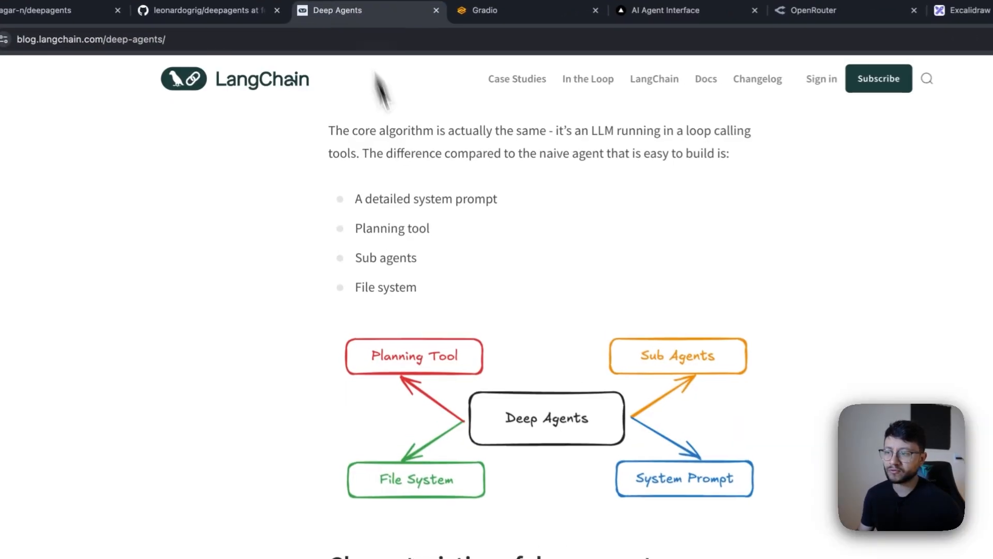
pyautogui.click(961, 11)
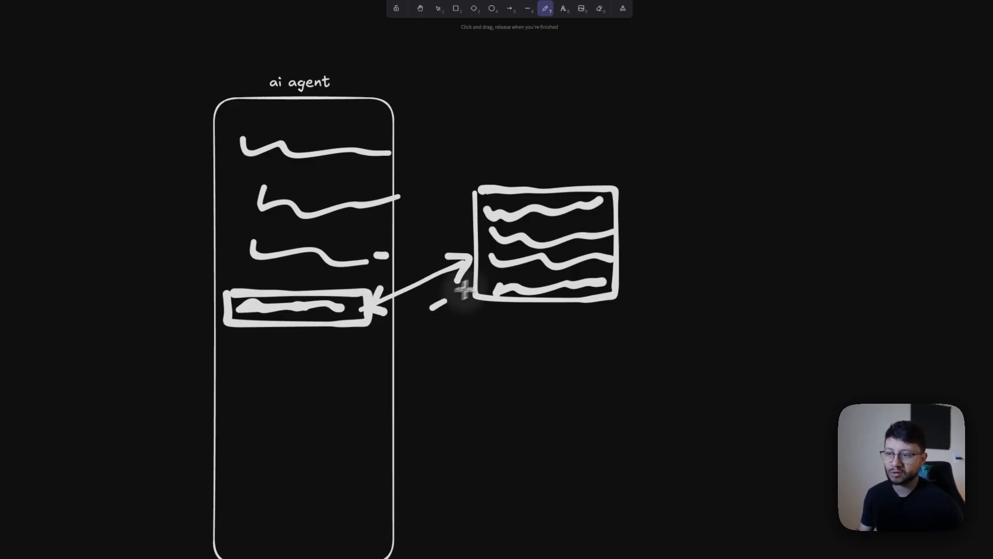
pyautogui.moveTo(462, 279); pyautogui.dragTo(380, 323)
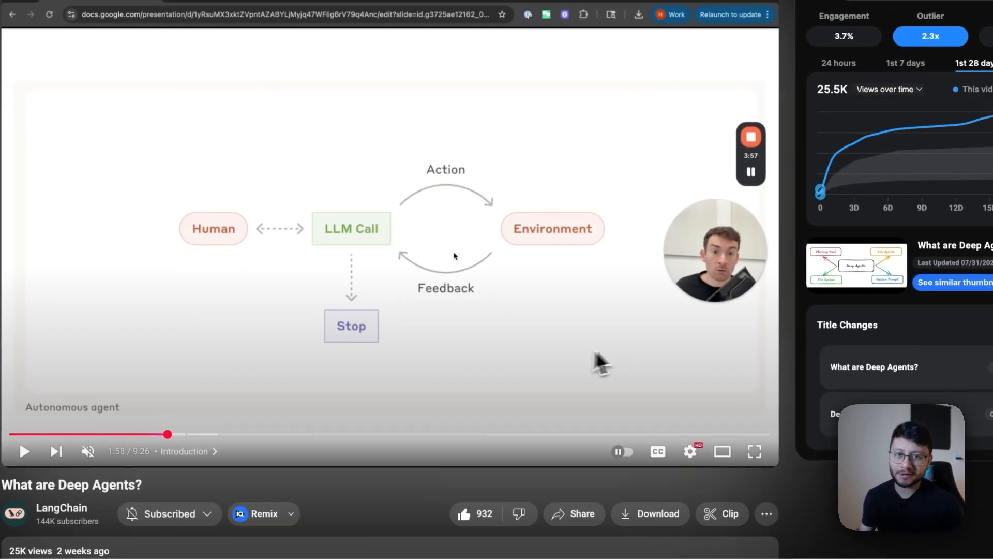
# - Leave the Deep Agents video and show the Stock Research Agent's AAPL report
pyautogui.scroll(-3)
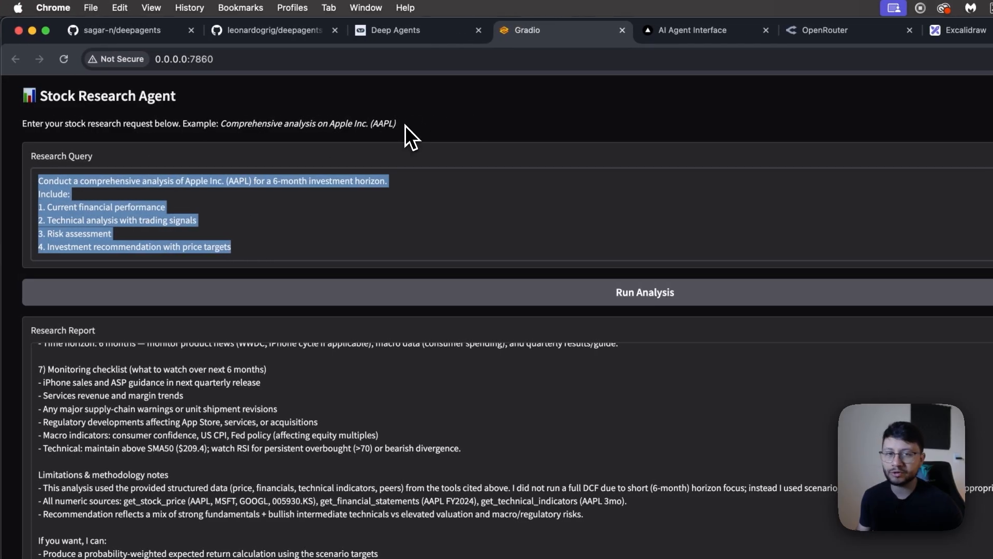
# - Switch to the empty AI Agent Interface tab and back after reviewing the AAPL report
pyautogui.click(694, 30)
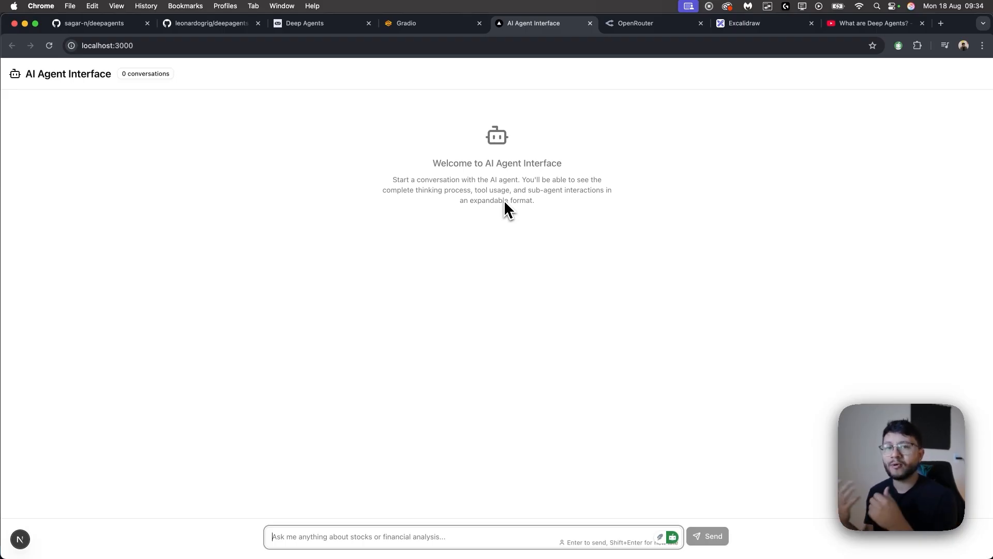
pyautogui.moveTo(490, 180)
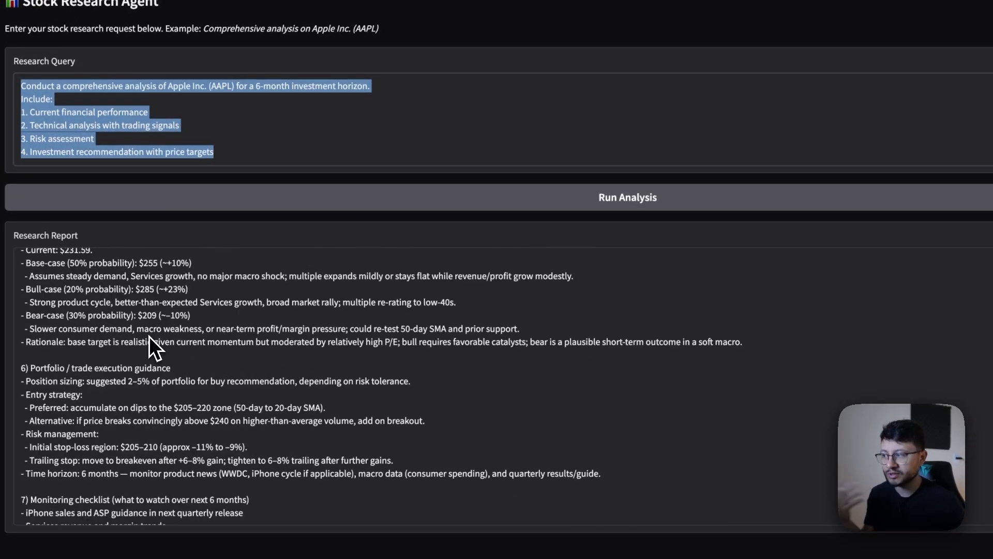
pyautogui.click(541, 24)
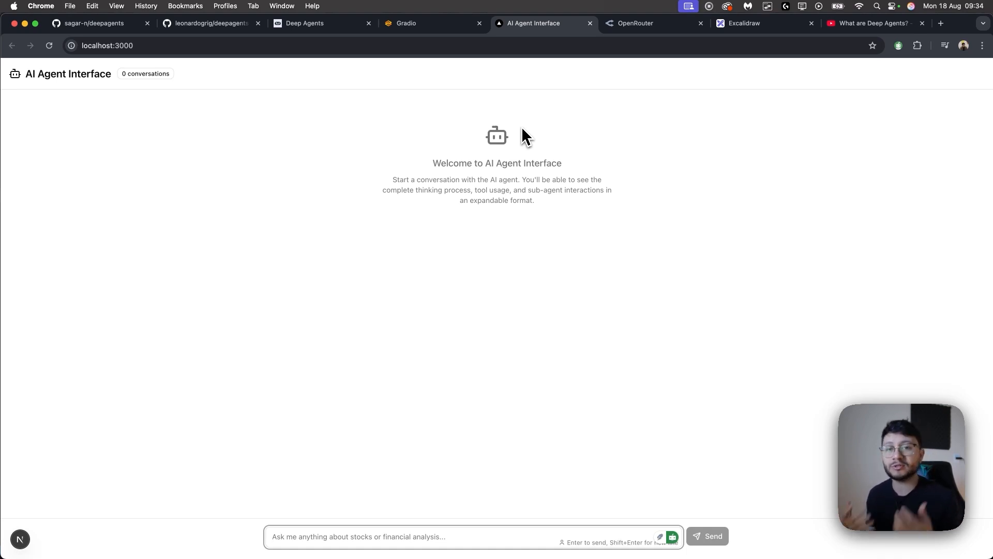
pyautogui.moveTo(511, 105)
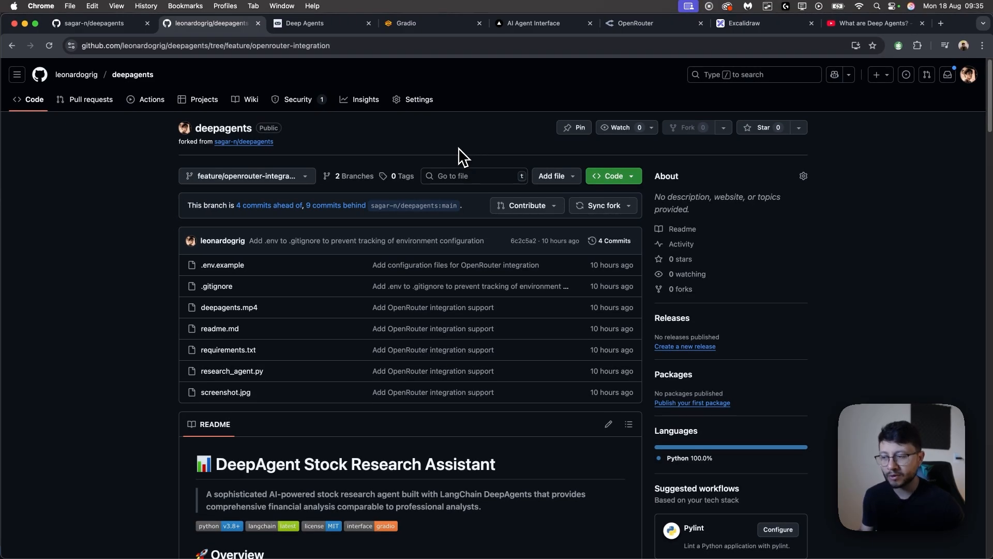
pyautogui.moveTo(455, 157)
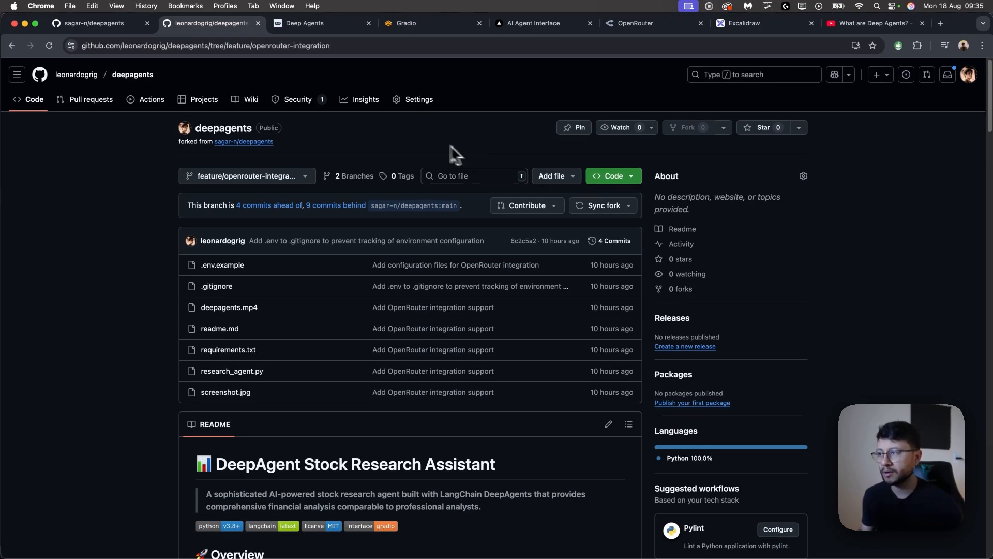
# - Clone deepagents into Documents from Terminal, then open it in Cursor with 'code .'
pyautogui.press('cmd+space')
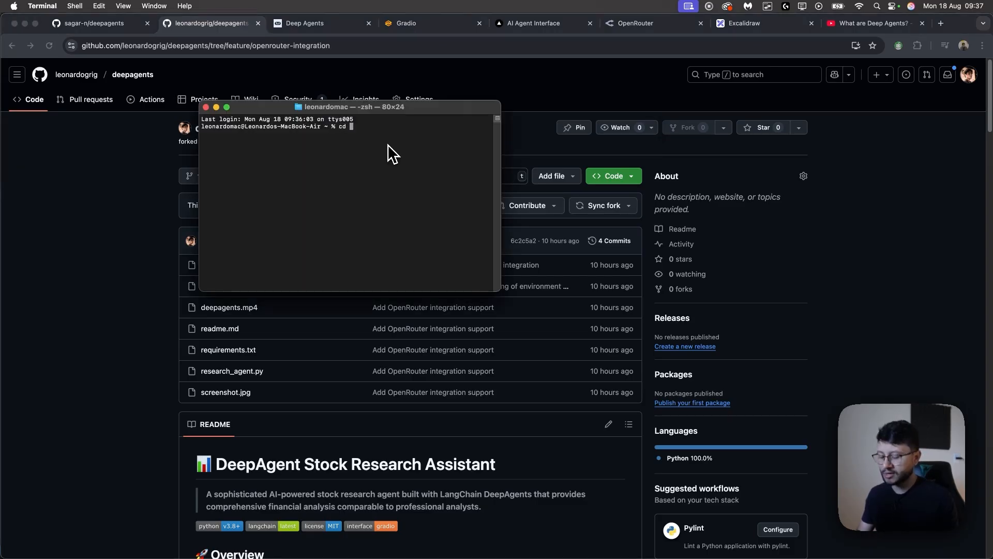
pyautogui.write('Documents')
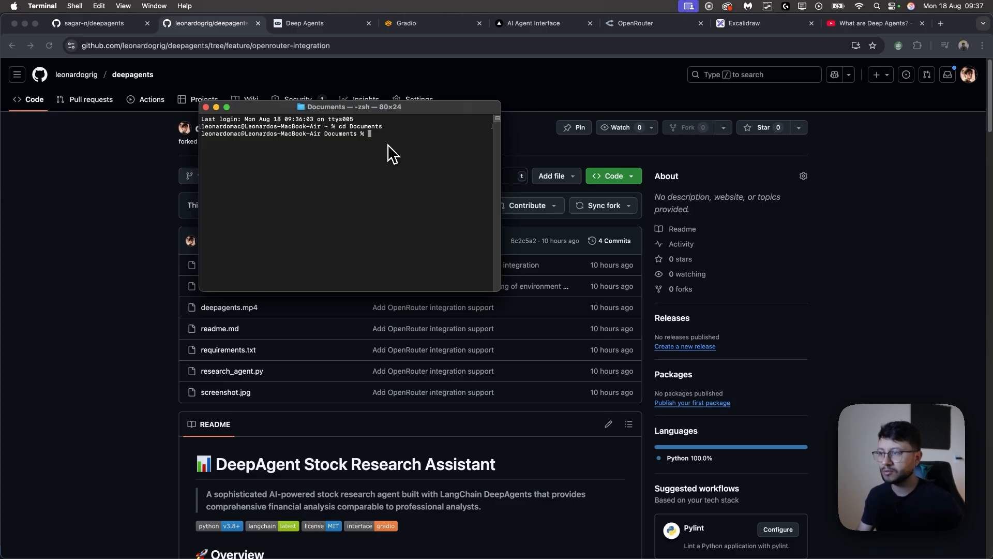
pyautogui.write('git clone https://github.com/leonardogrig/deepagents.git')
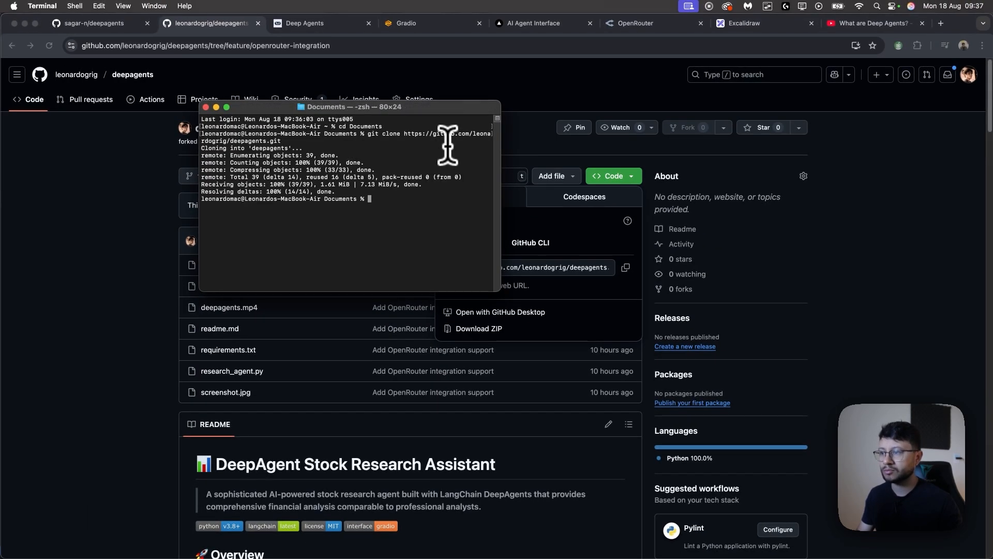
pyautogui.write('cd deepagents')
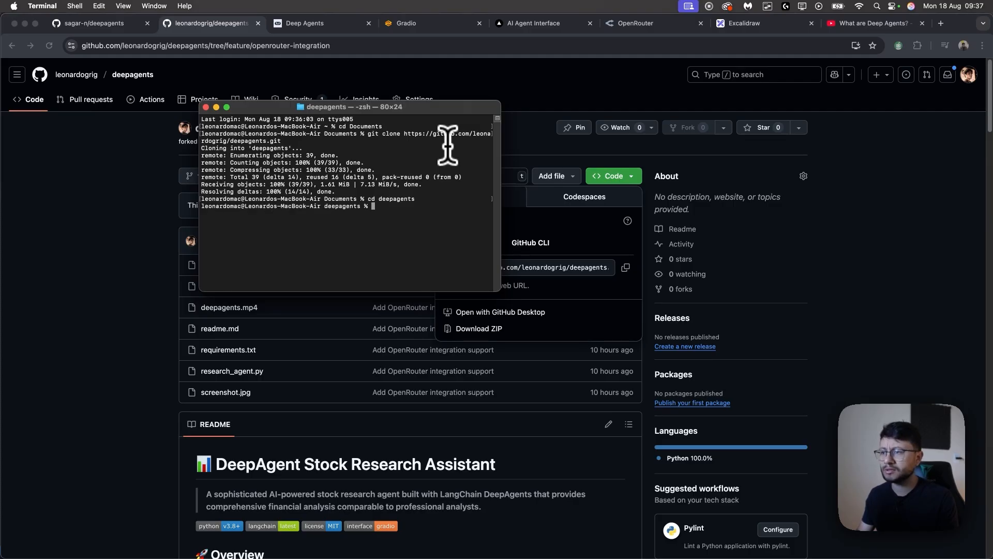
pyautogui.write('code .')
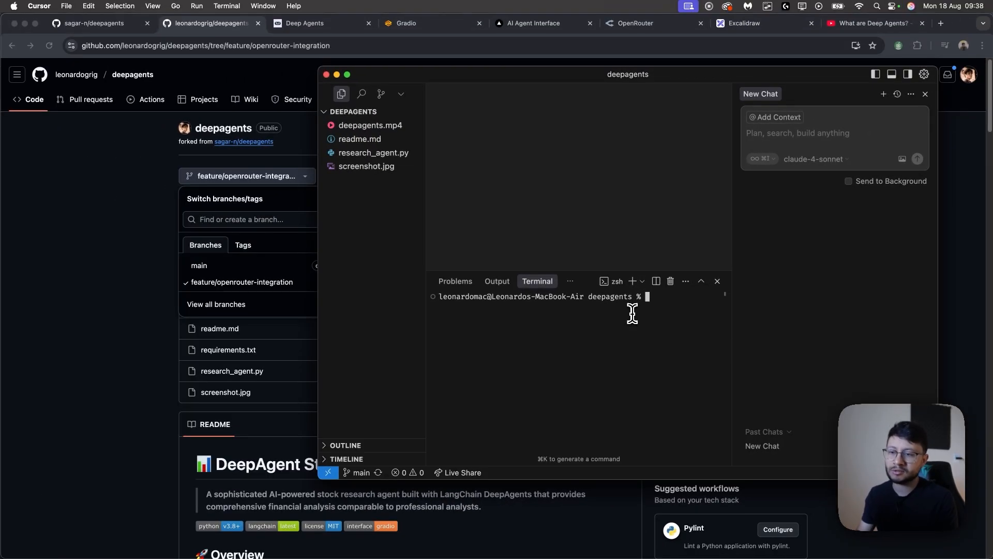
# - Switch to the feature/openrouter-integration branch and create a Python virtual environment named venv
pyautogui.write('git switch feature/')
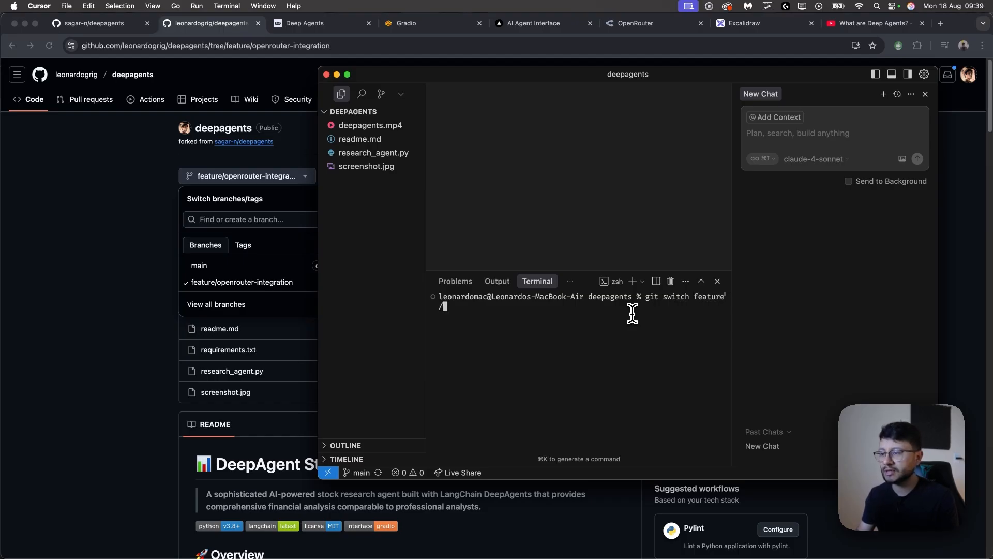
pyautogui.write('openrouter-integr')
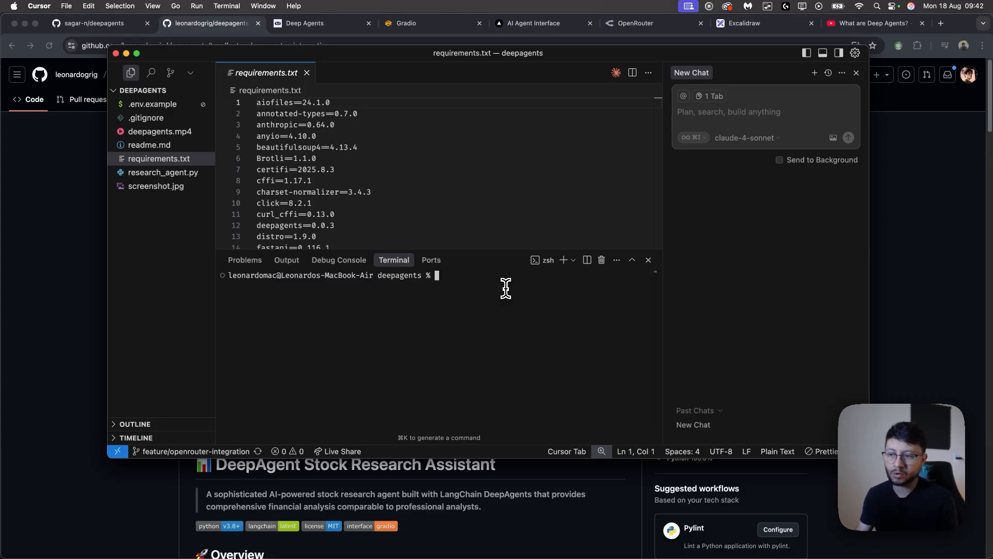
pyautogui.write('python3.11')
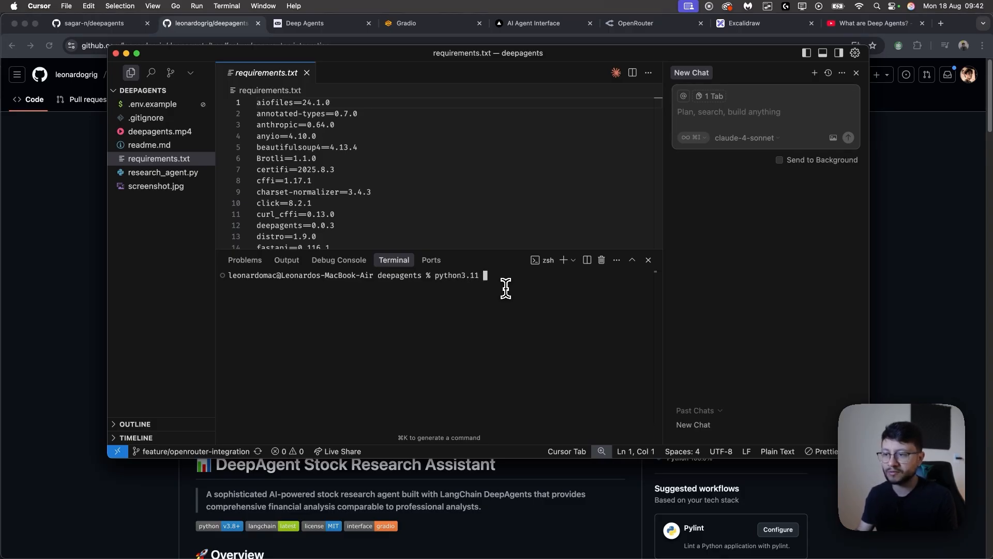
pyautogui.write('venv venv')
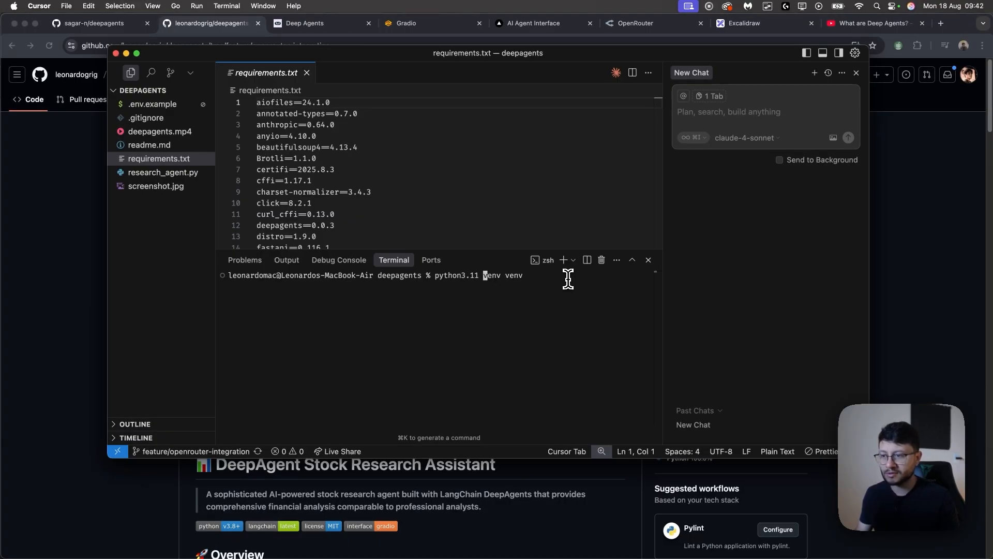
pyautogui.write('-m')
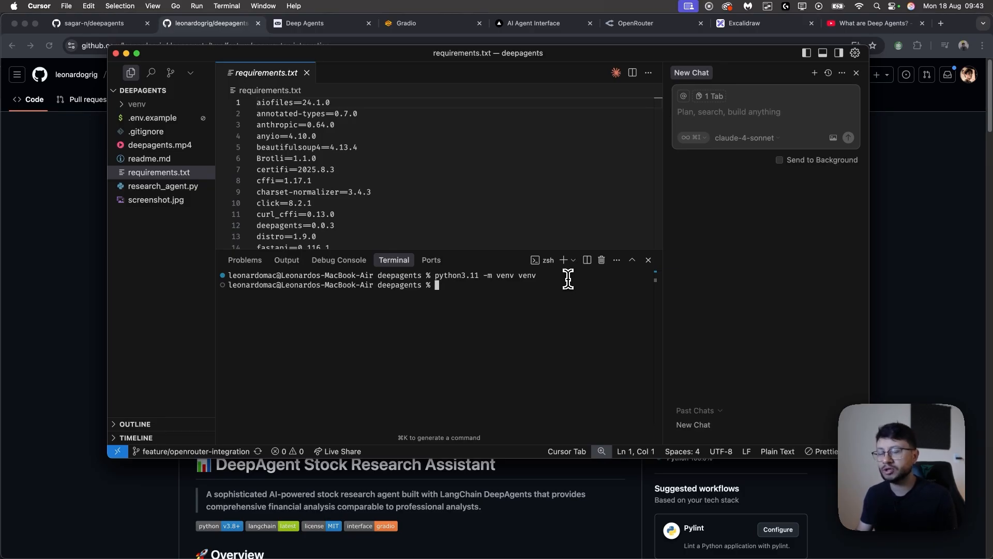
# - Activate venv and pip install everything in requirements.txt
pyautogui.write('source')
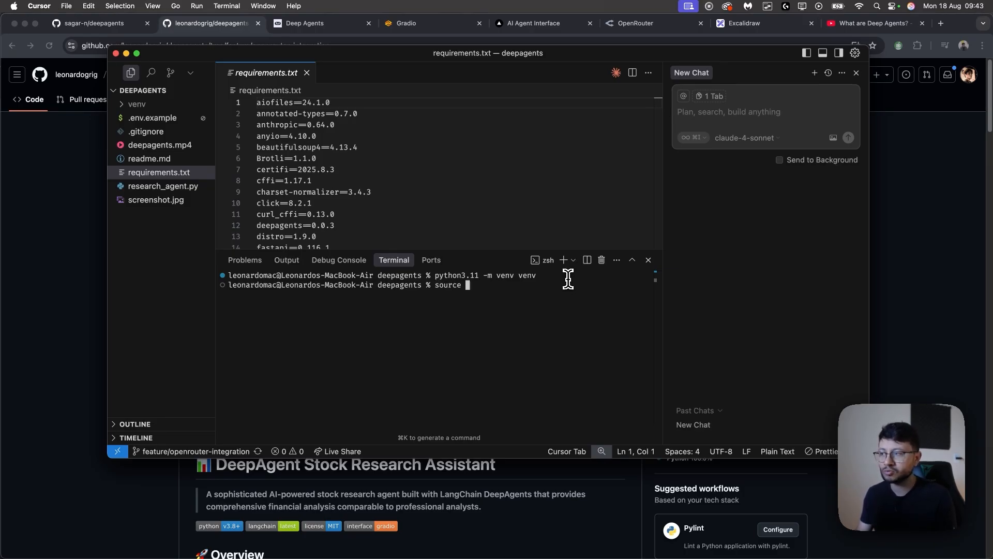
pyautogui.write('venv/bin/')
pyautogui.write('pip install -r requirements.txt')
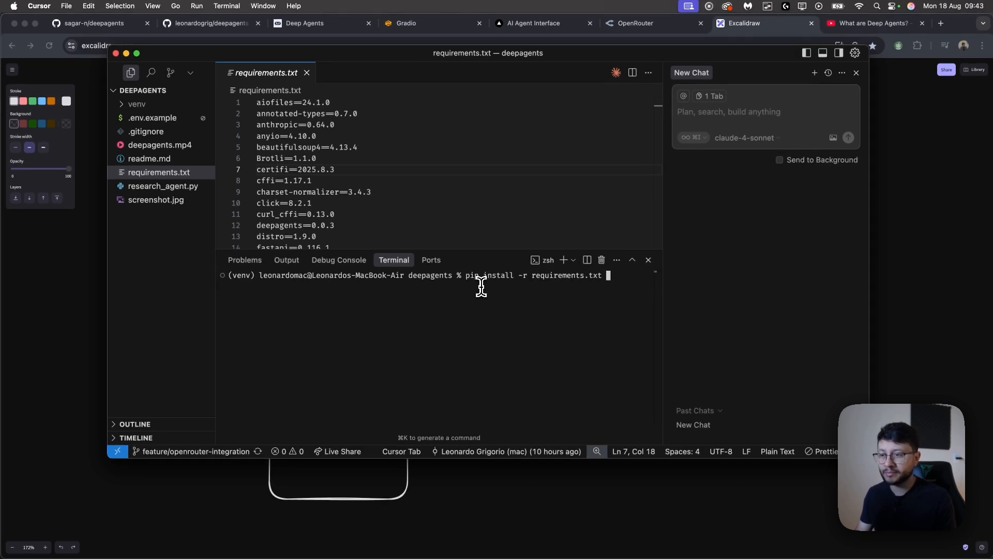
pyautogui.press('Return')
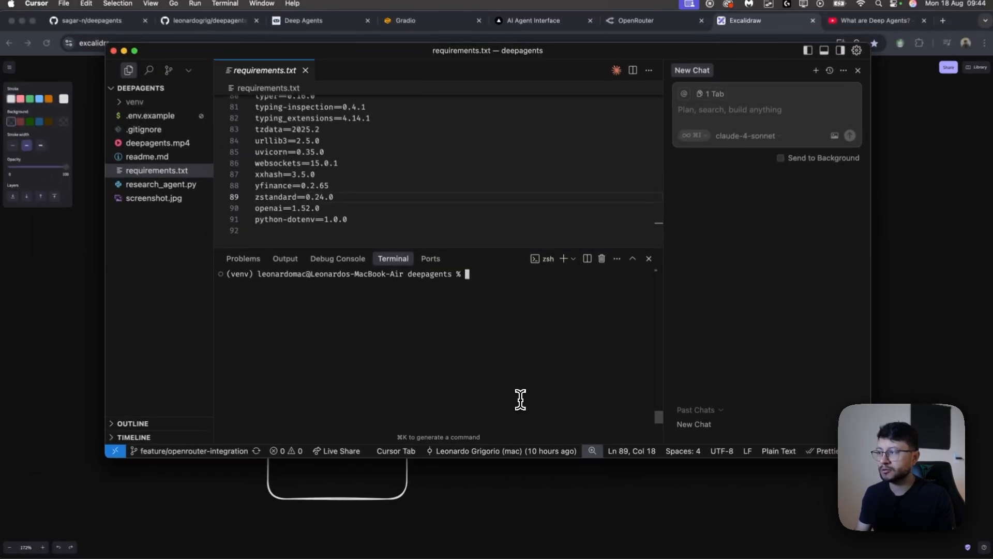
# - Create .env from the example, add a new OpenRouter key 'for video', and search gpt models
pyautogui.write('python')
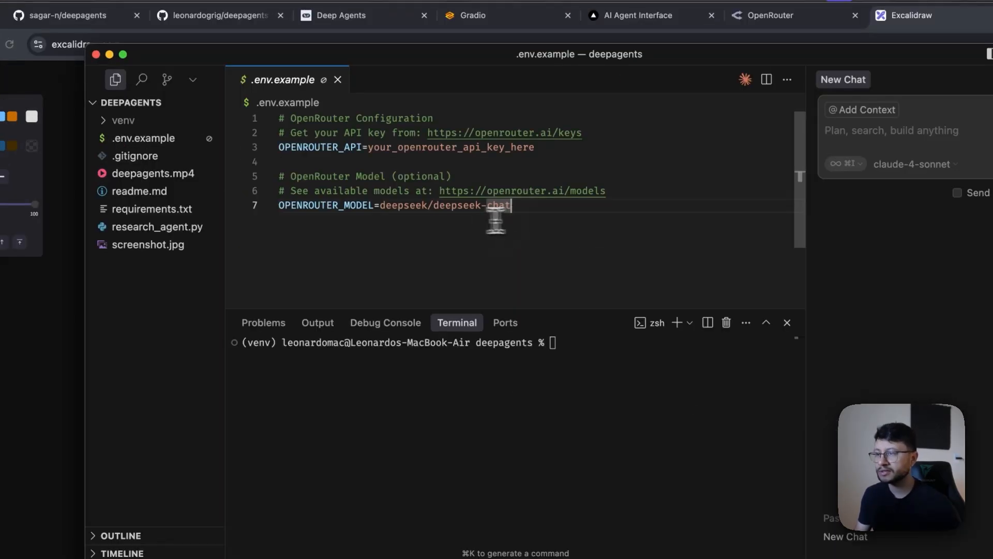
pyautogui.click(151, 102)
pyautogui.write('.env')
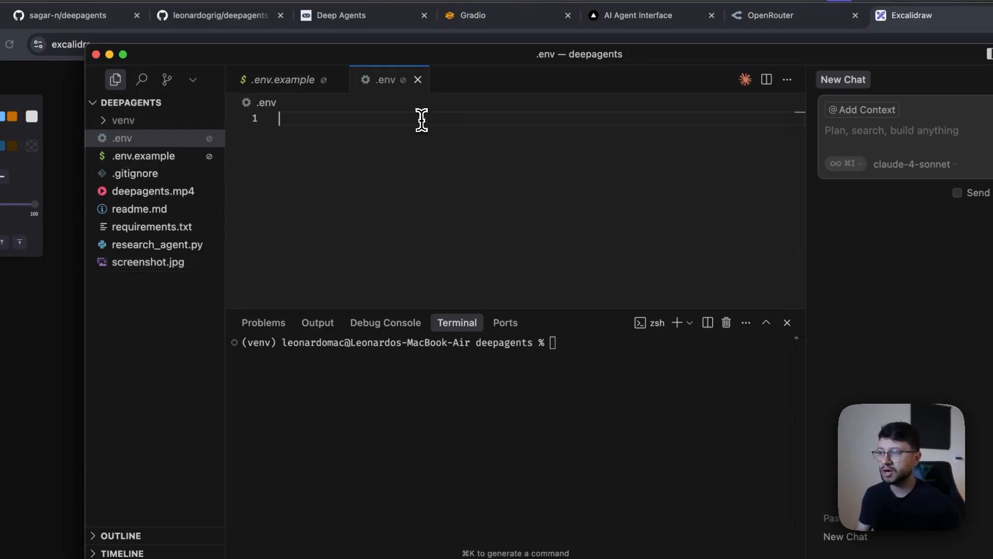
pyautogui.click(535, 30)
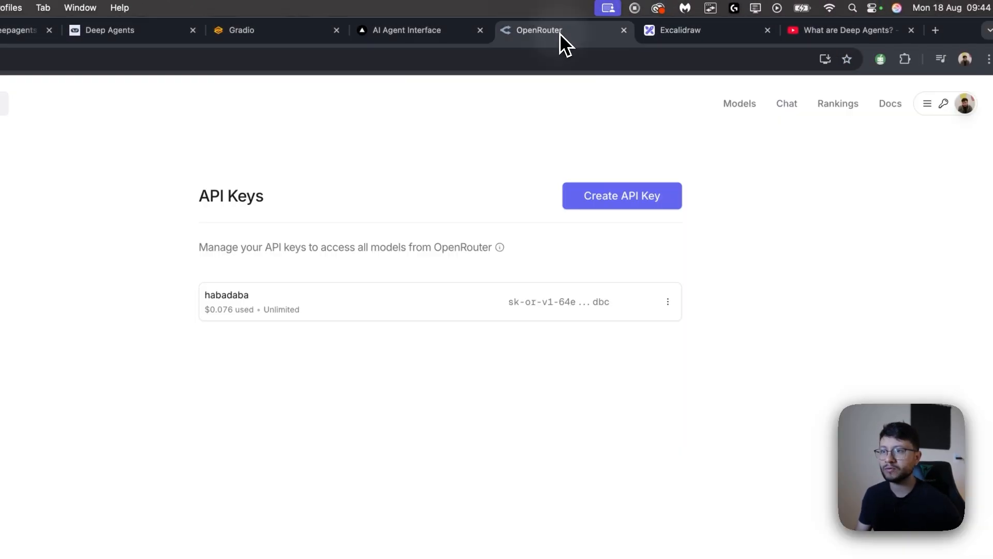
pyautogui.click(621, 195)
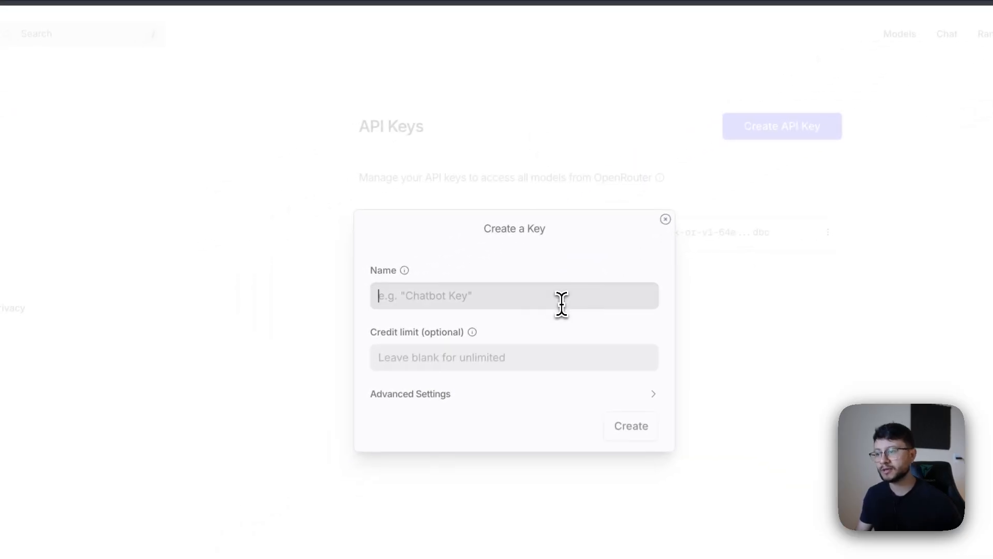
pyautogui.write('for video')
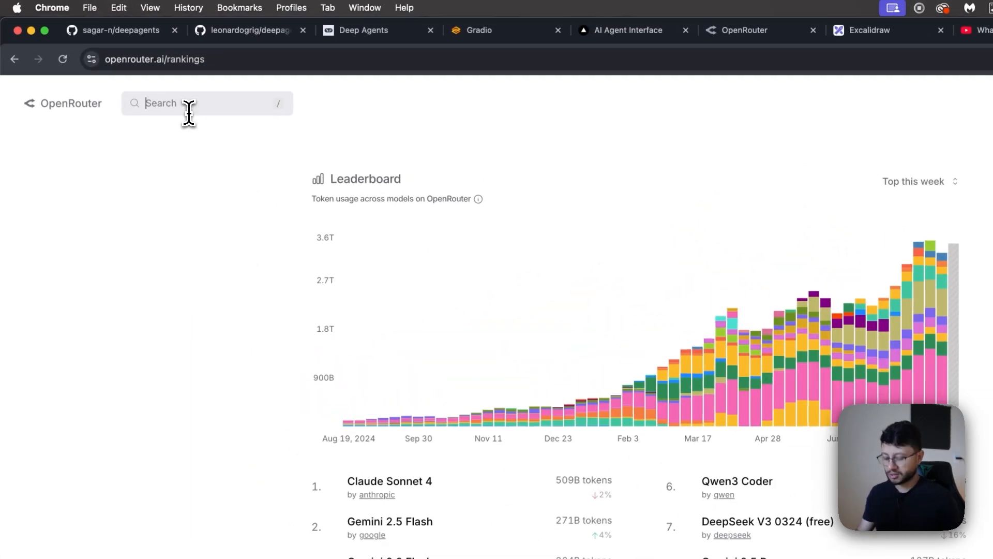
pyautogui.write('gpt')
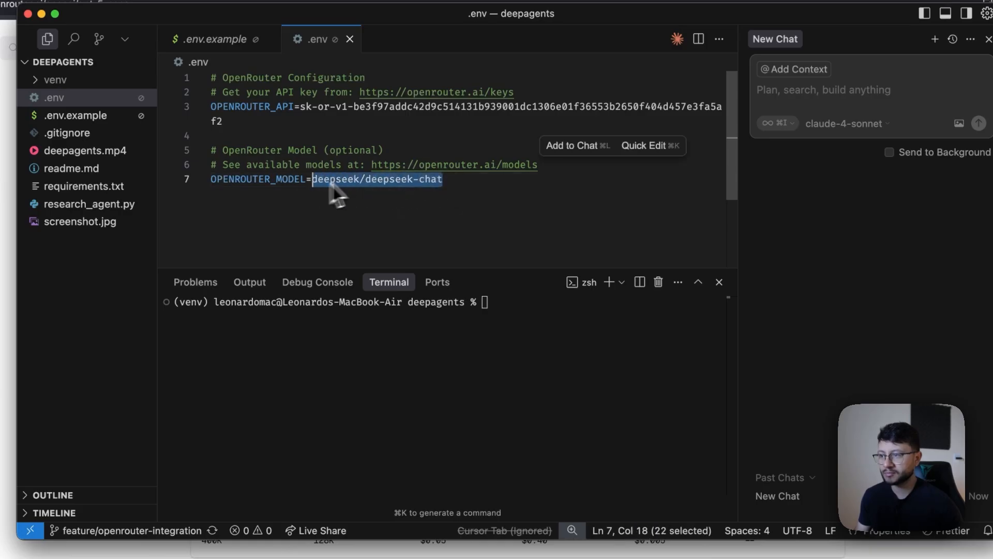
# - Set OPENROUTER_MODEL to openai/gpt-5-nano and start typing 'python research_agent.py'
pyautogui.write('openai/gpt-5-nano')
pyautogui.click(445, 301)
pyautogui.write('python')
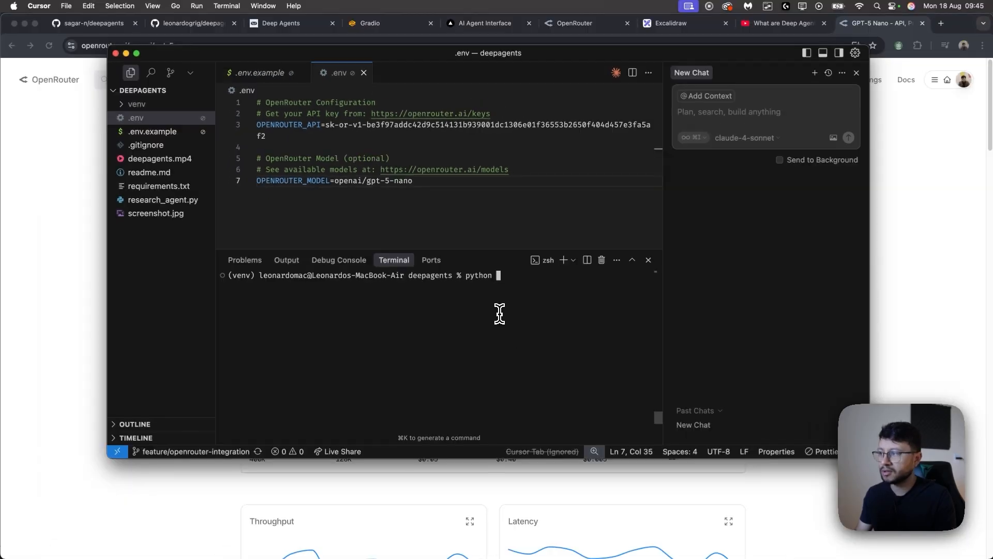
pyautogui.write('res')
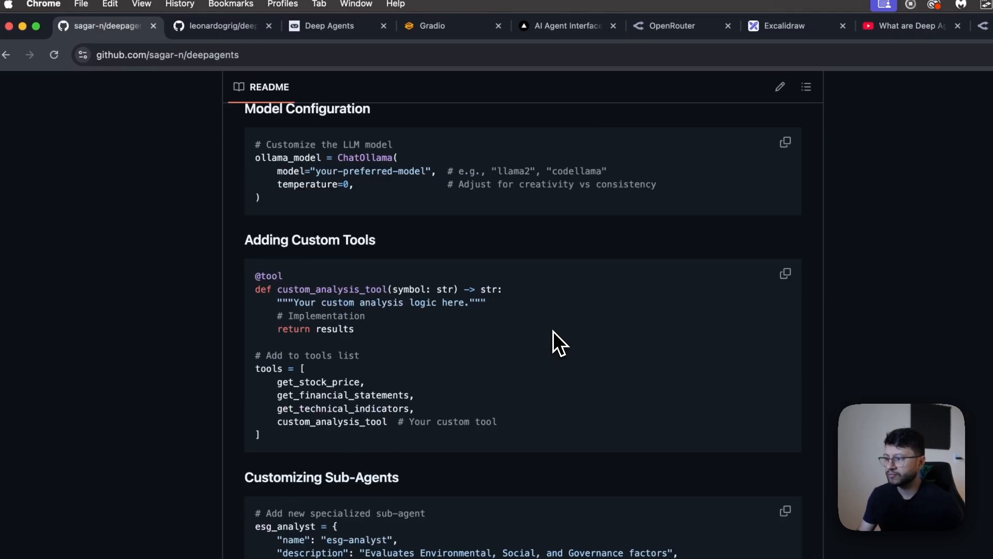
# - Scroll the README's Model Configuration and Adding Custom Tools sections while the agent runs
pyautogui.scroll(3)
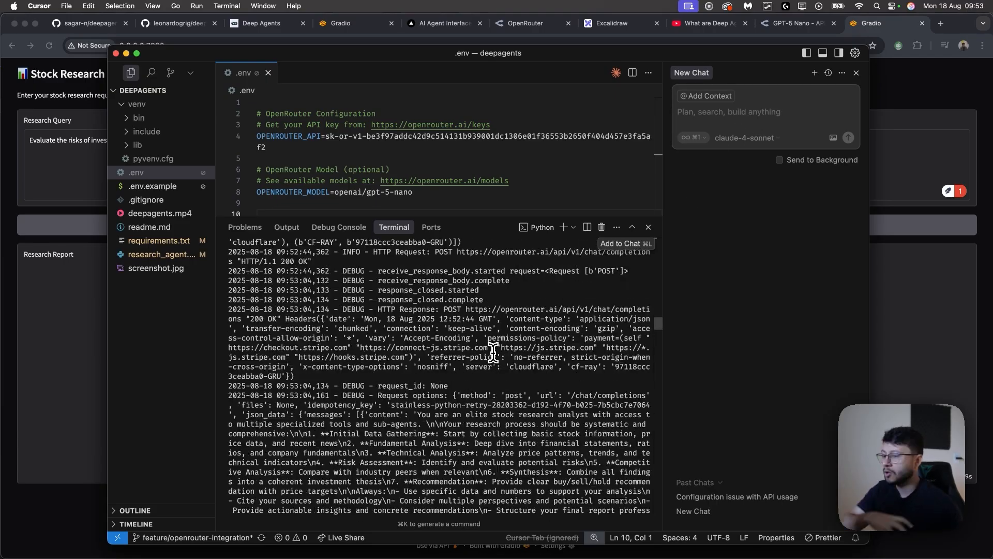
pyautogui.scroll(-3)
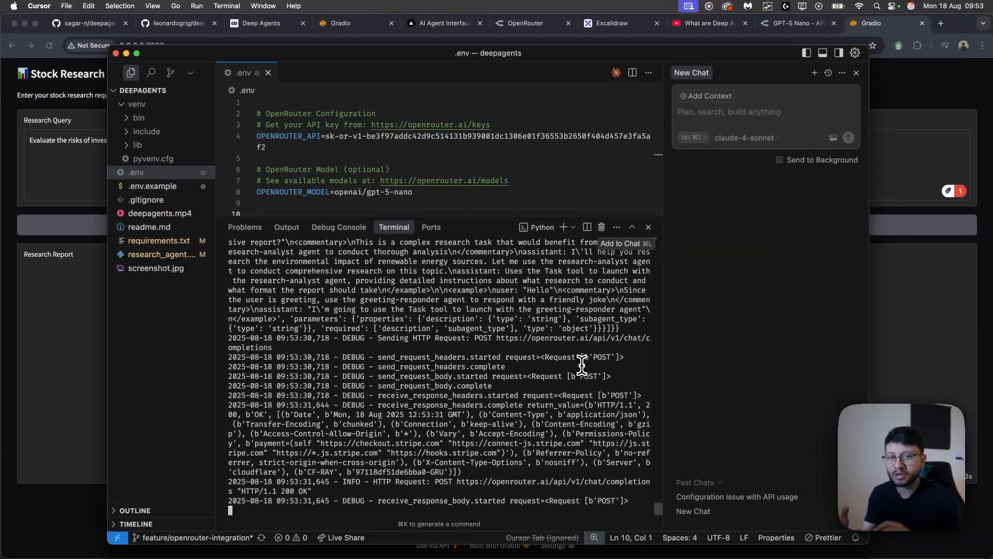
pyautogui.moveTo(465, 319)
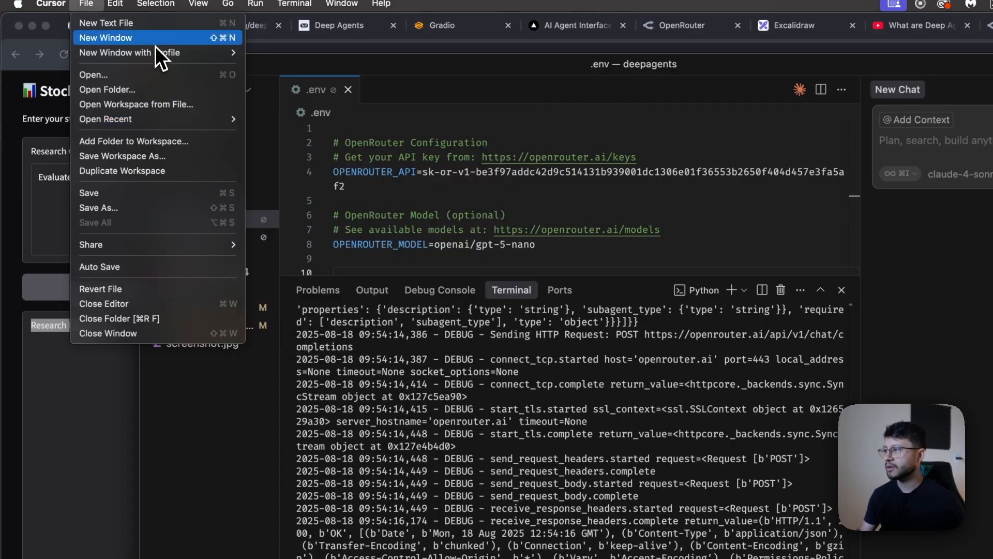
# - Open ~/Downloads/deepagents-main from Open Recent in a new Cursor window
pyautogui.click(106, 38)
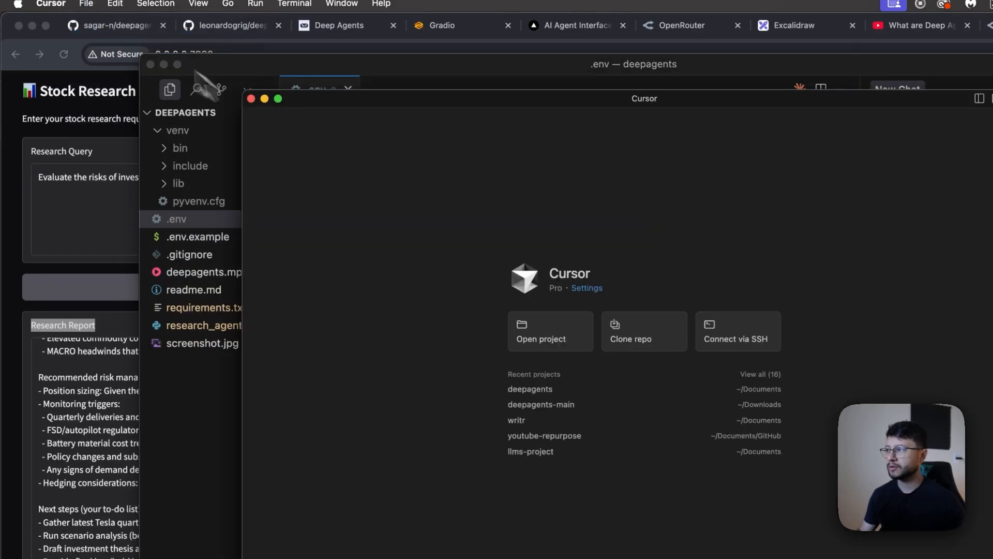
pyautogui.click(86, 4)
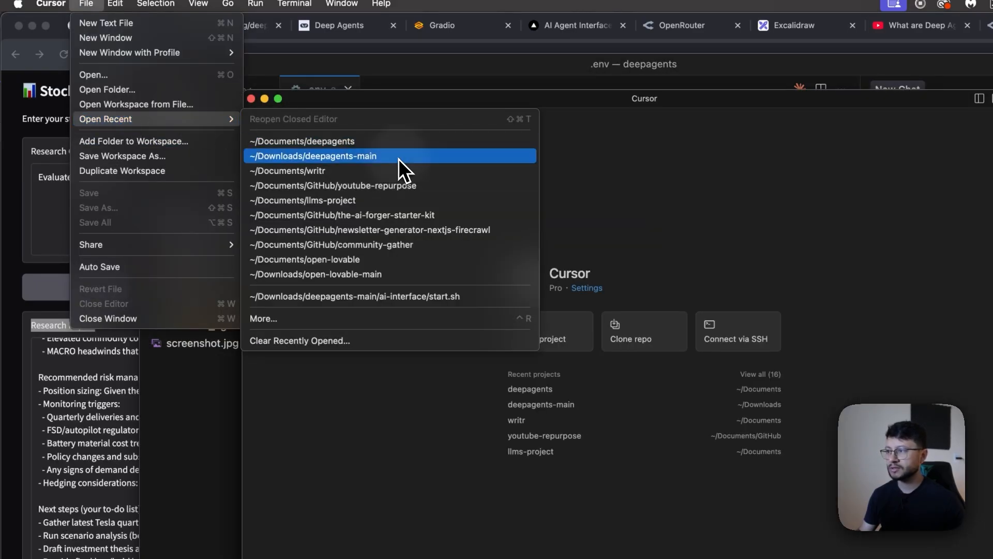
pyautogui.press('Cmd+Tab')
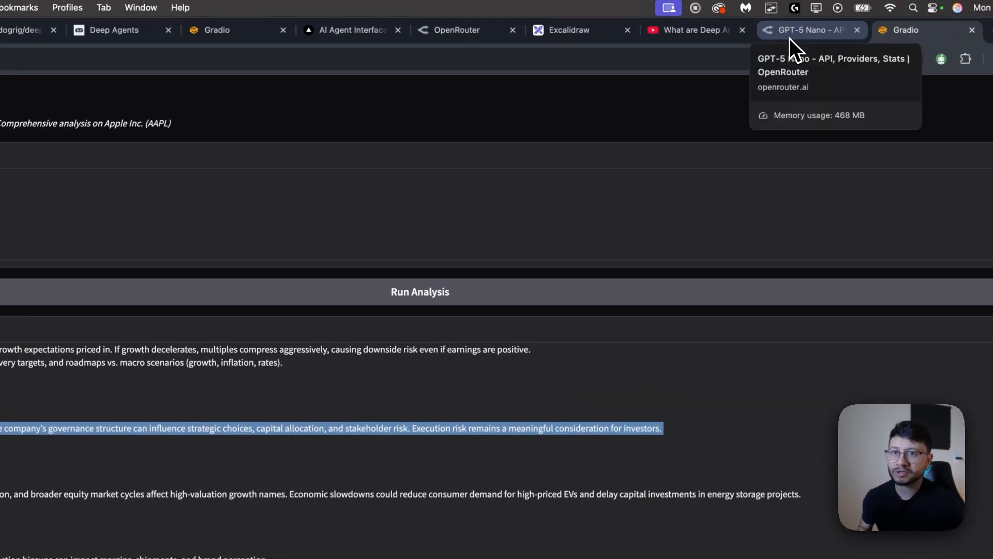
# - Switch to the GPT-5 Nano OpenRouter model page
pyautogui.click(810, 30)
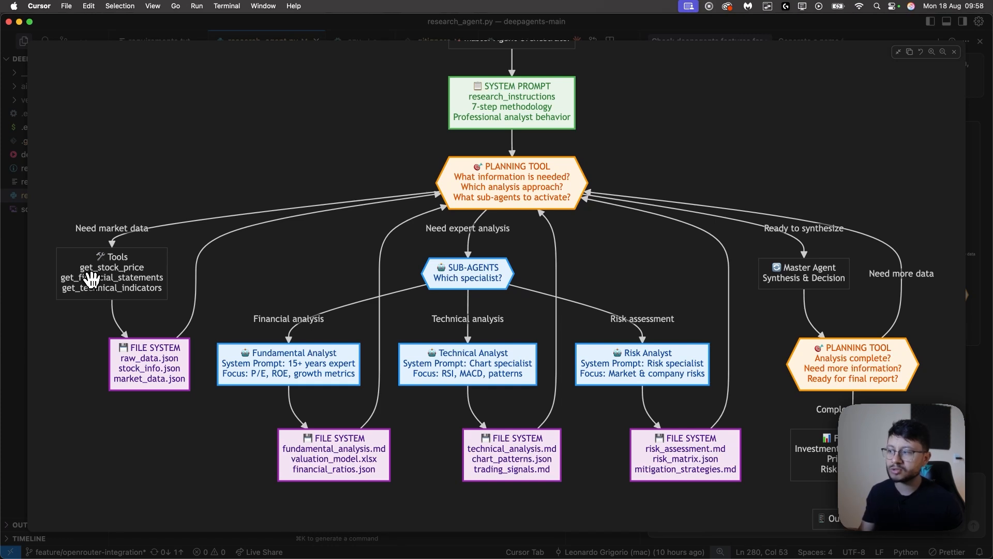
pyautogui.moveTo(77, 269)
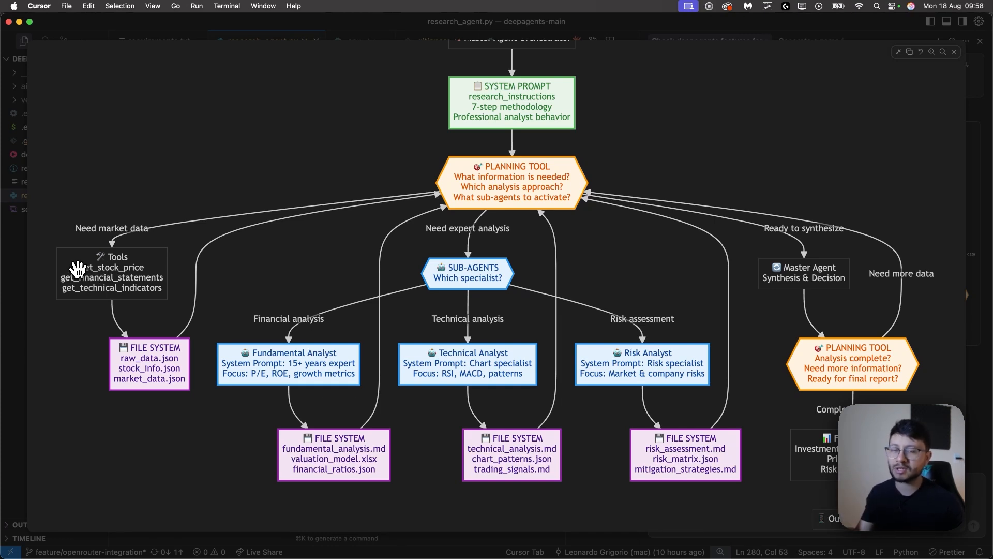
pyautogui.moveTo(196, 269)
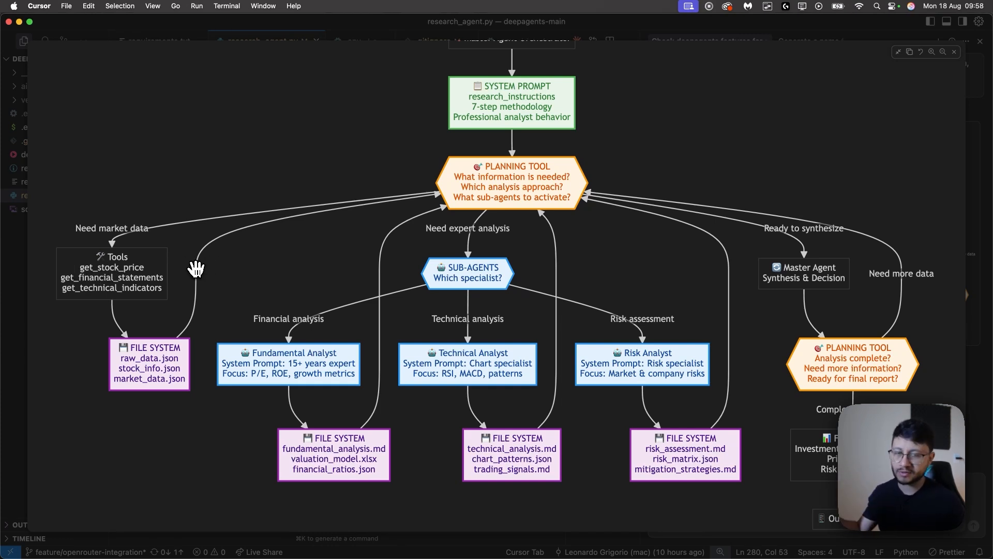
pyautogui.moveTo(138, 301)
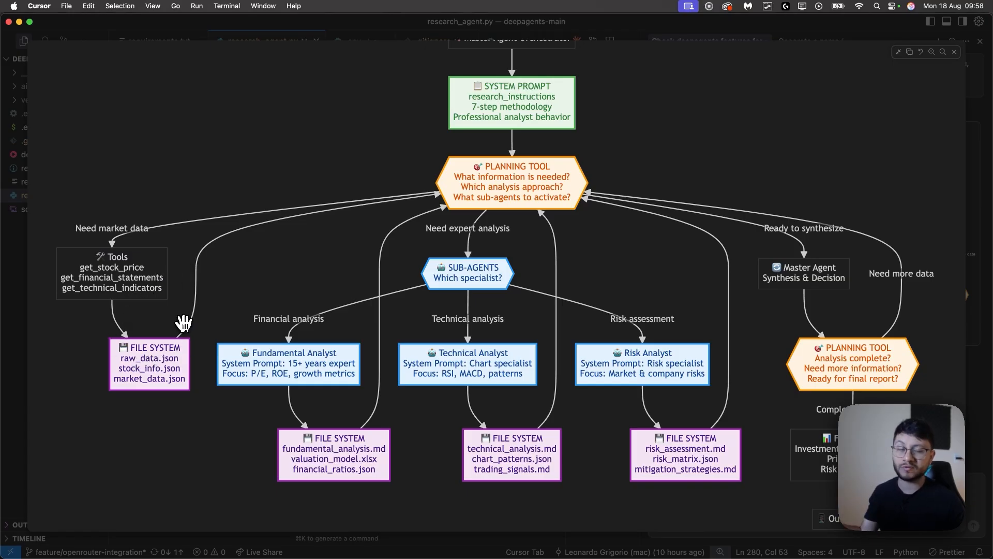
pyautogui.moveTo(136, 281)
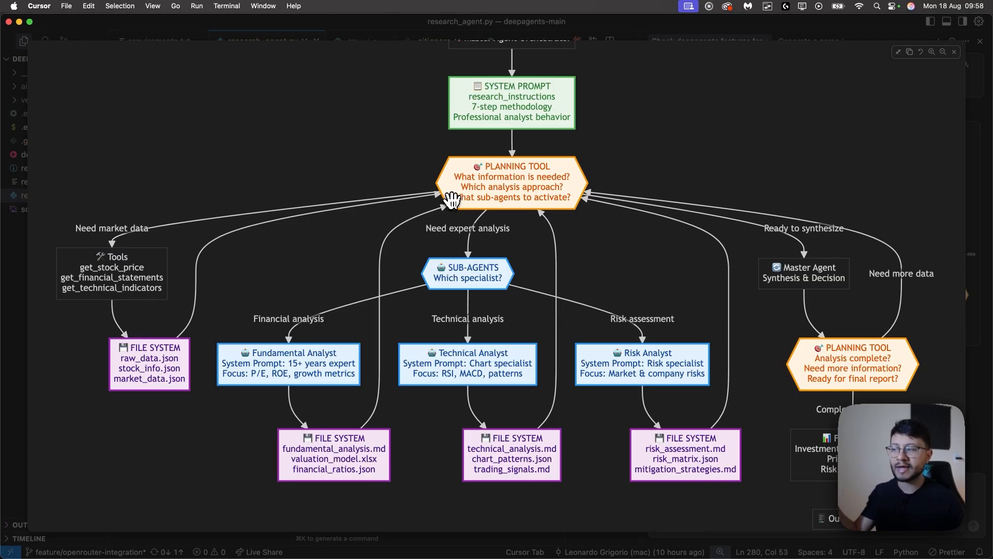
pyautogui.moveTo(514, 231)
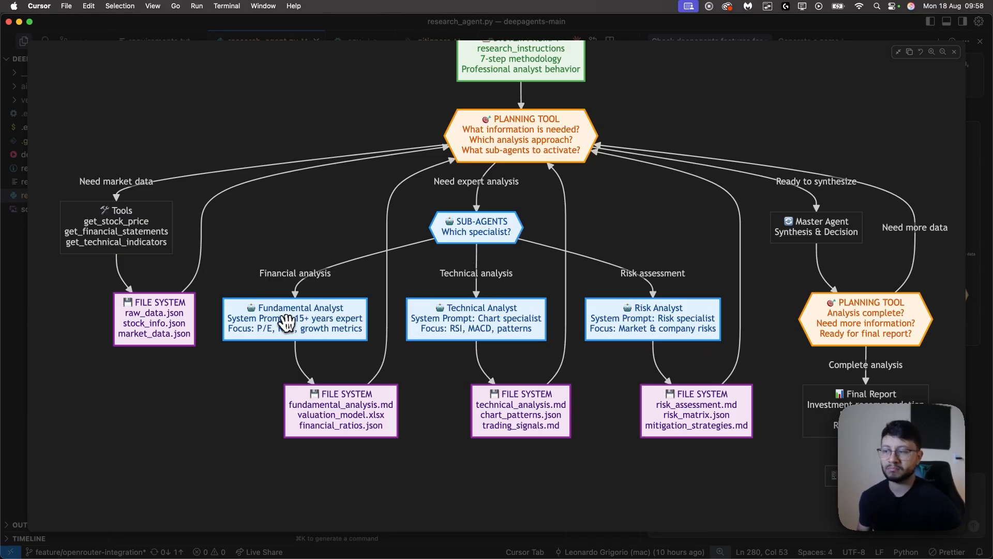
pyautogui.moveTo(332, 310)
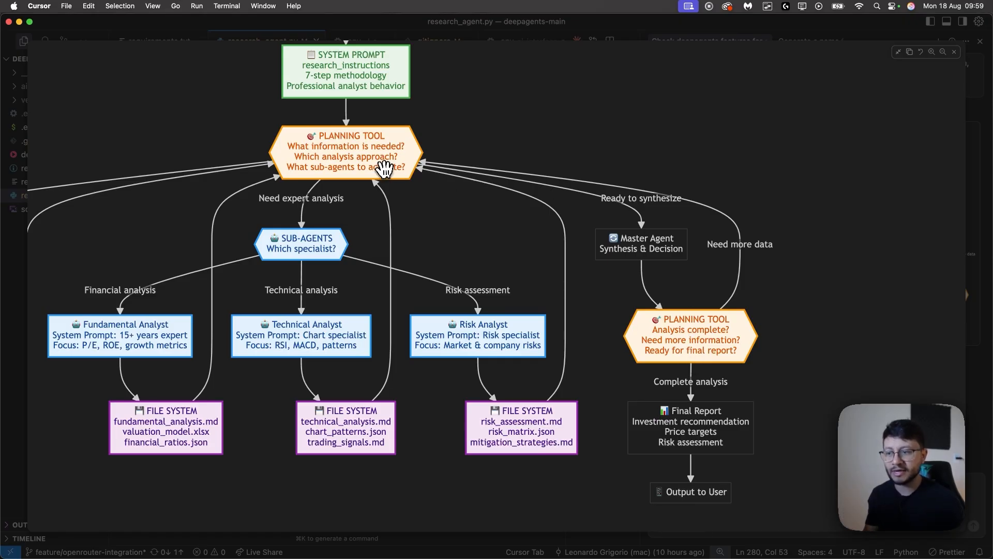
pyautogui.moveTo(483, 192)
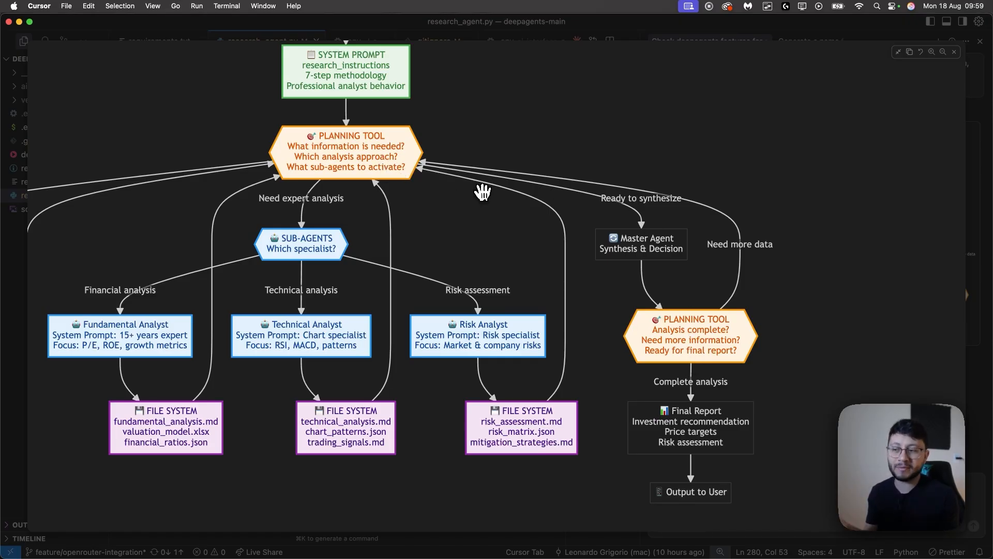
pyautogui.moveTo(315, 193)
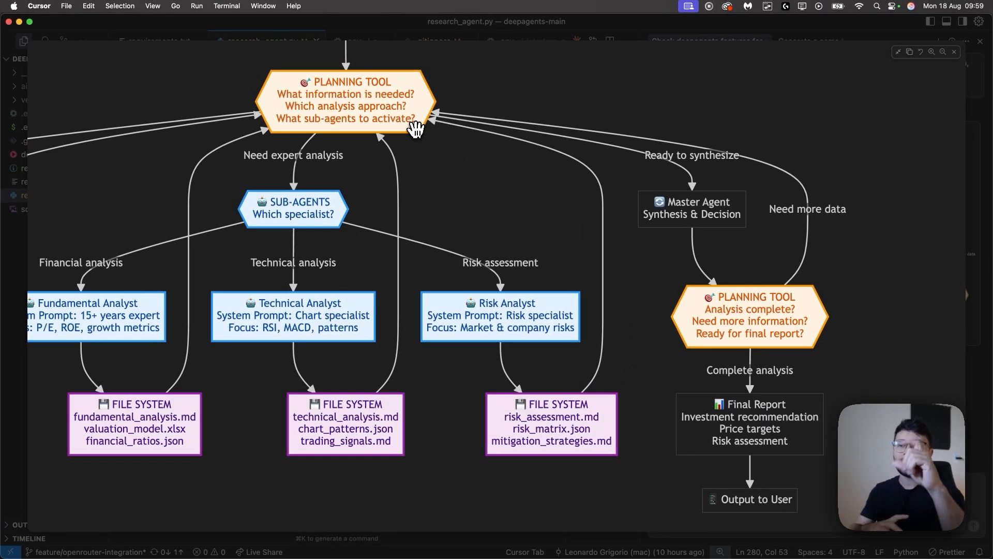
pyautogui.scroll(-3)
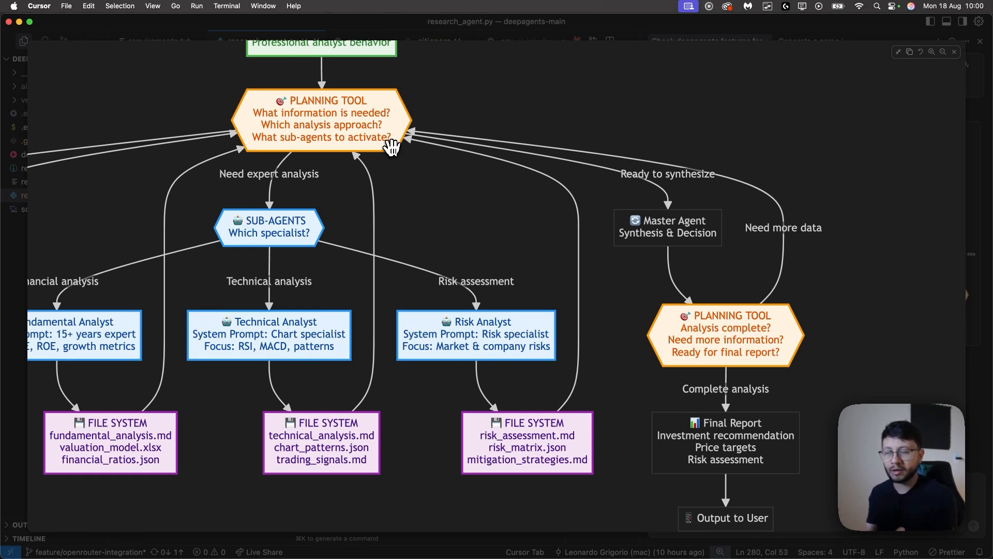
pyautogui.moveTo(382, 149)
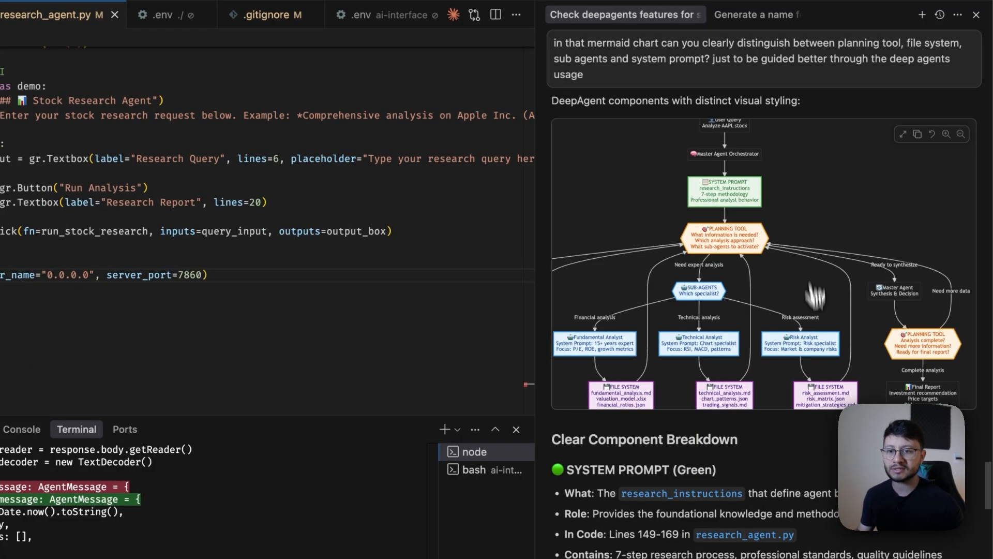
# - In the ai-interface terminal, start entering ./ to run the start script
pyautogui.scroll(-3)
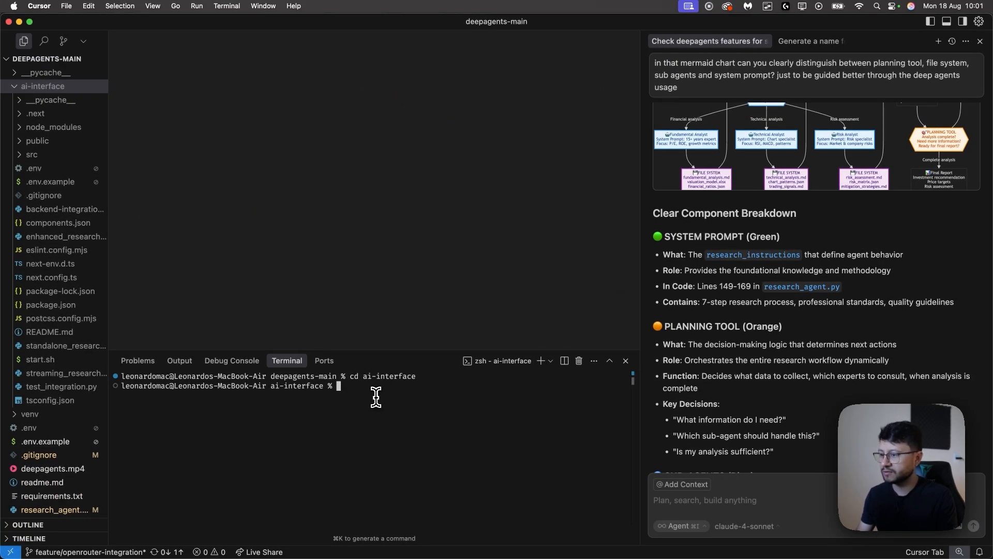
pyautogui.write('./')
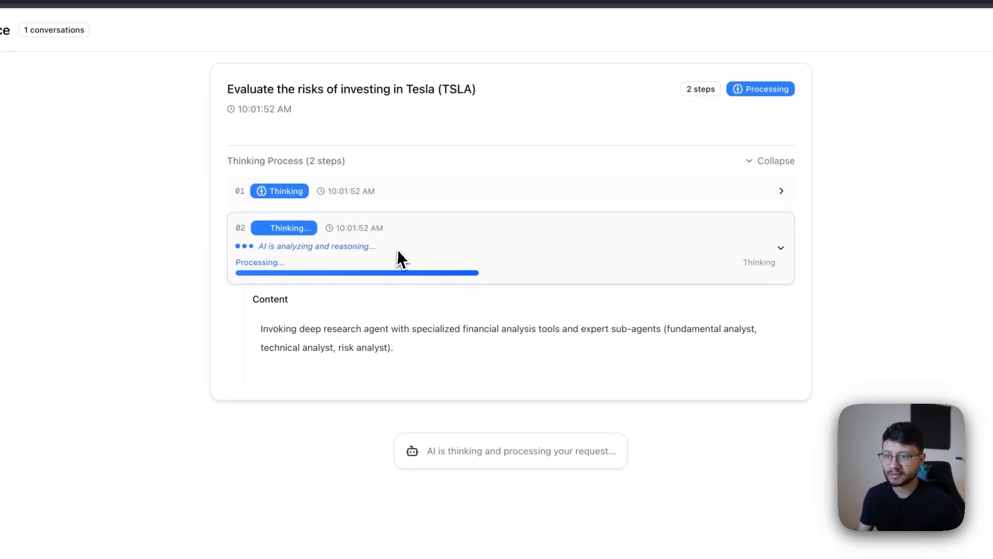
pyautogui.moveTo(634, 333)
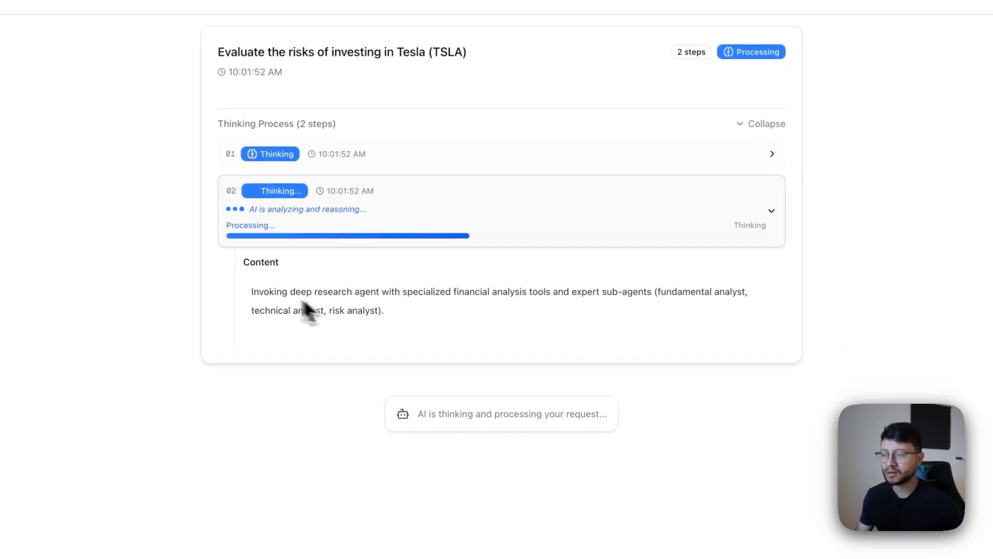
# - Highlight the thinking step's sentence about invoking the research agent
pyautogui.doubleClick(263, 292)
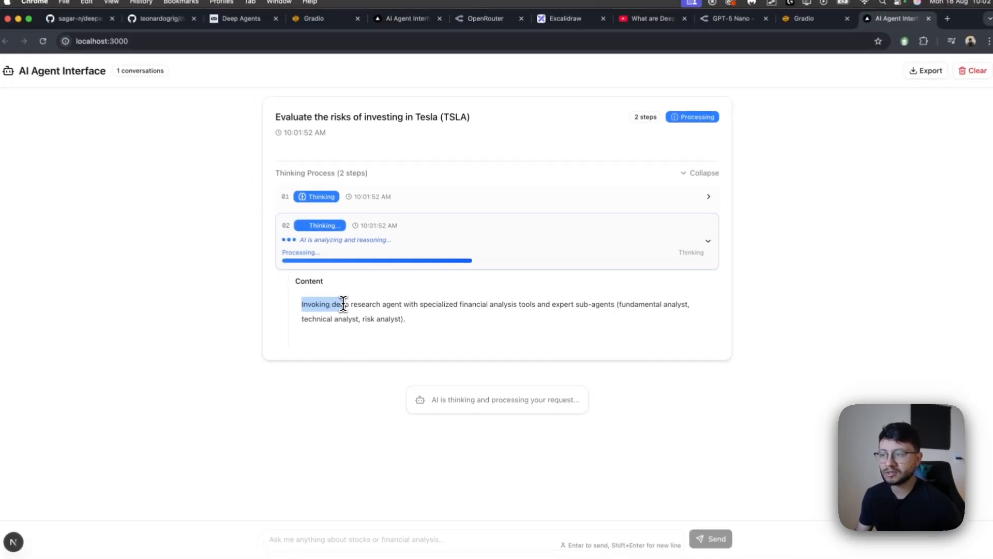
pyautogui.moveTo(302, 304); pyautogui.dragTo(546, 305)
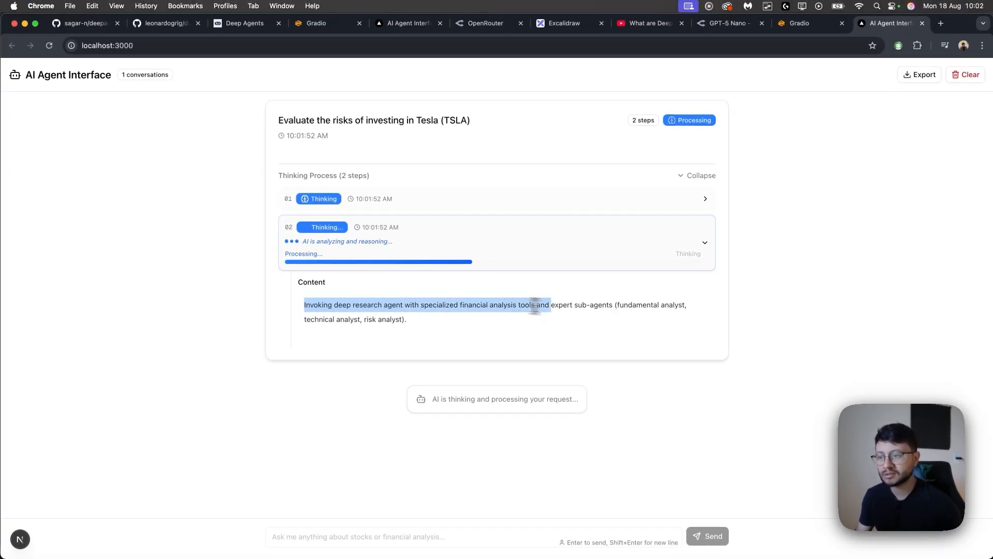
pyautogui.scroll(-3)
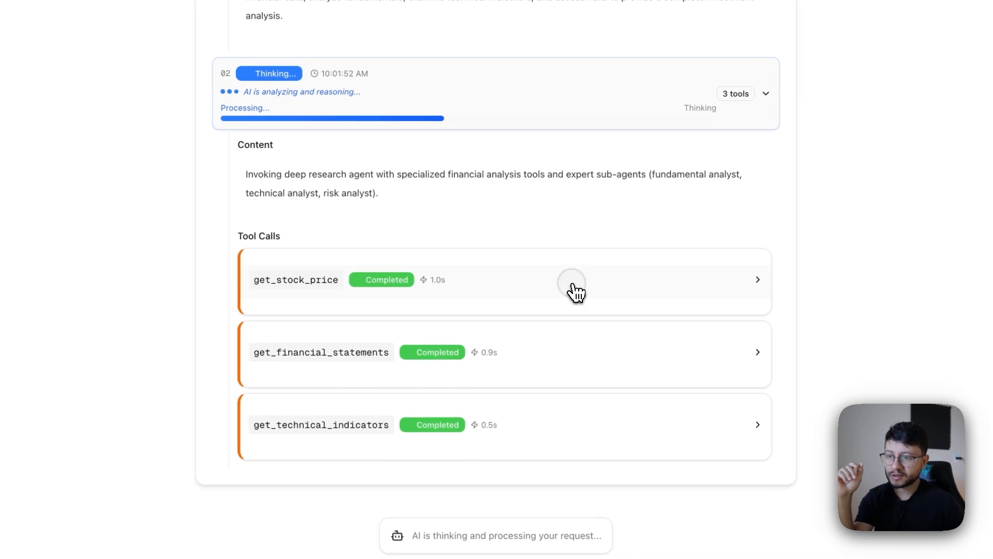
# - Expand the get_stock_price call and highlight its TSLA argument and returned price data
pyautogui.click(570, 280)
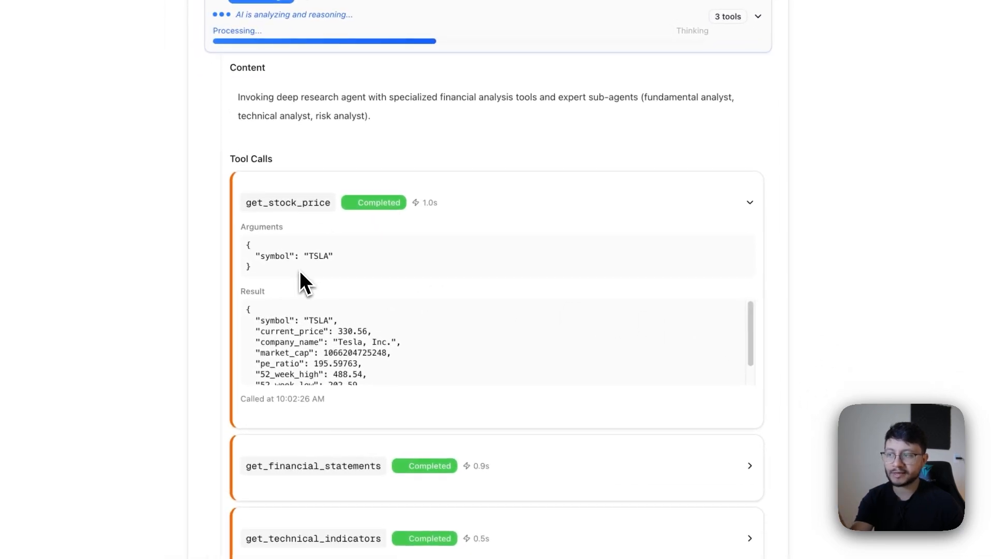
pyautogui.doubleClick(319, 256)
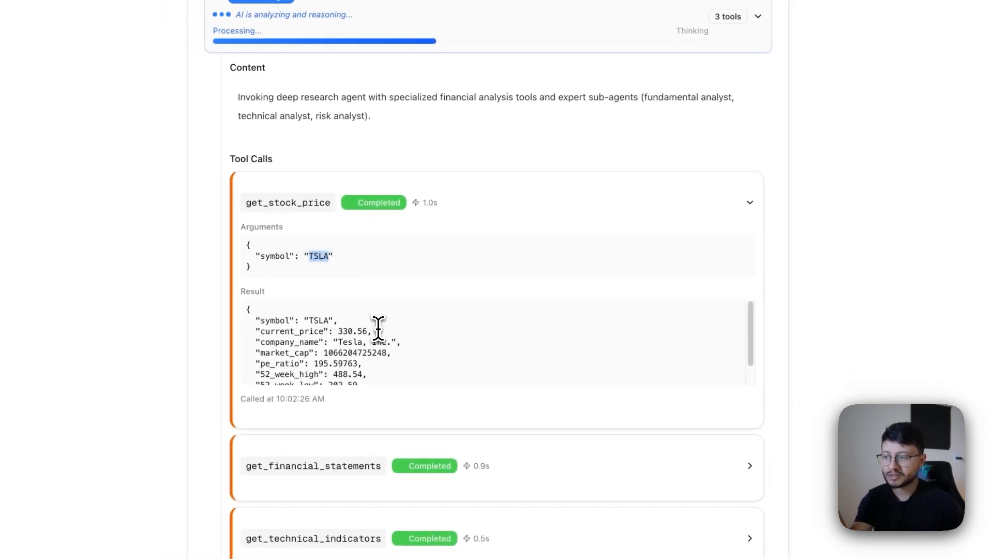
pyautogui.moveTo(254, 317); pyautogui.dragTo(364, 381)
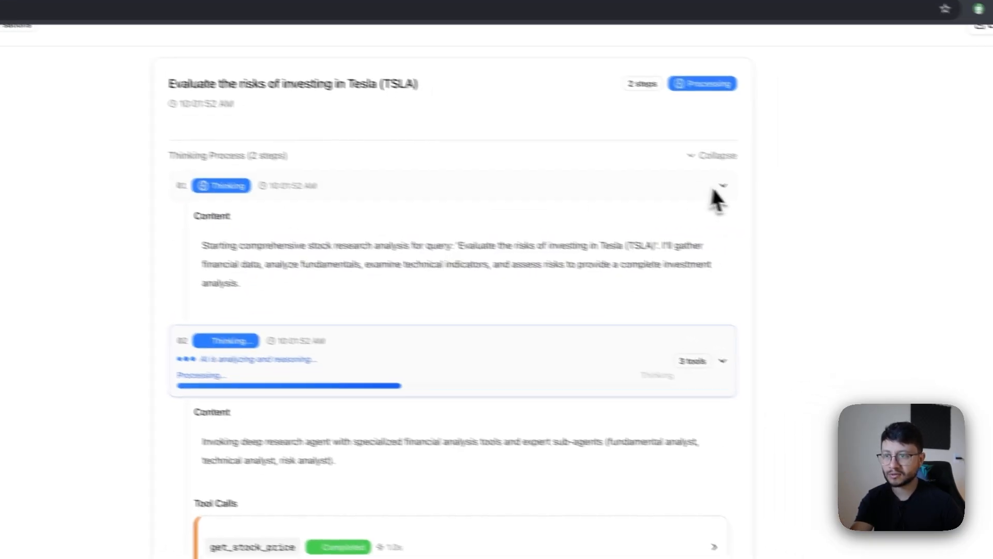
# - Scroll the TSLA Investment Analysis Report and highlight the $360 target price line
pyautogui.scroll(-3)
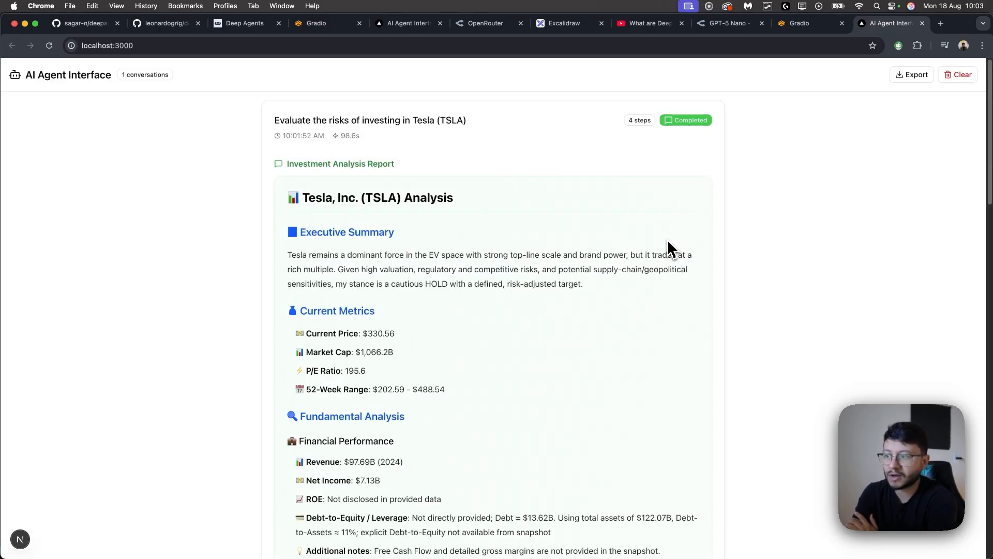
pyautogui.scroll(-3)
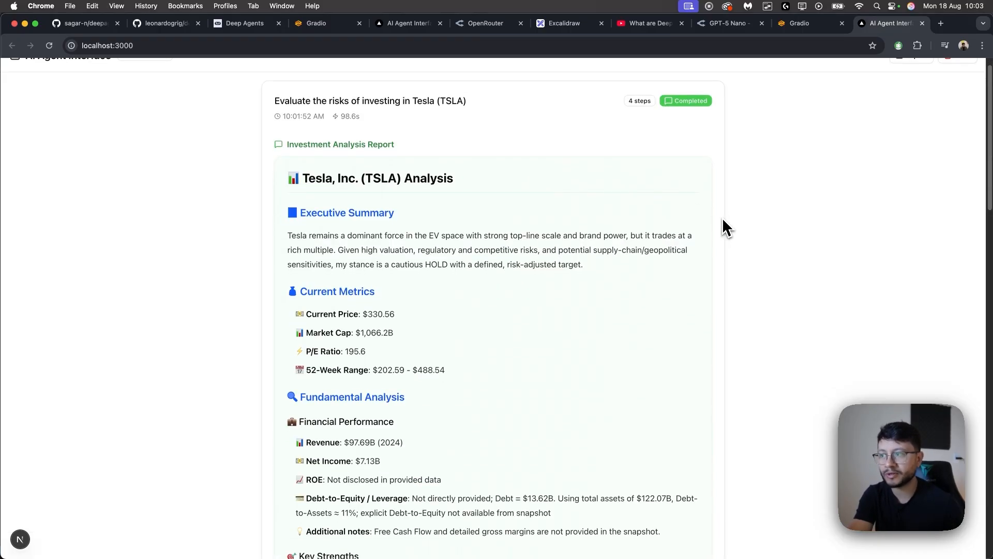
pyautogui.moveTo(717, 223)
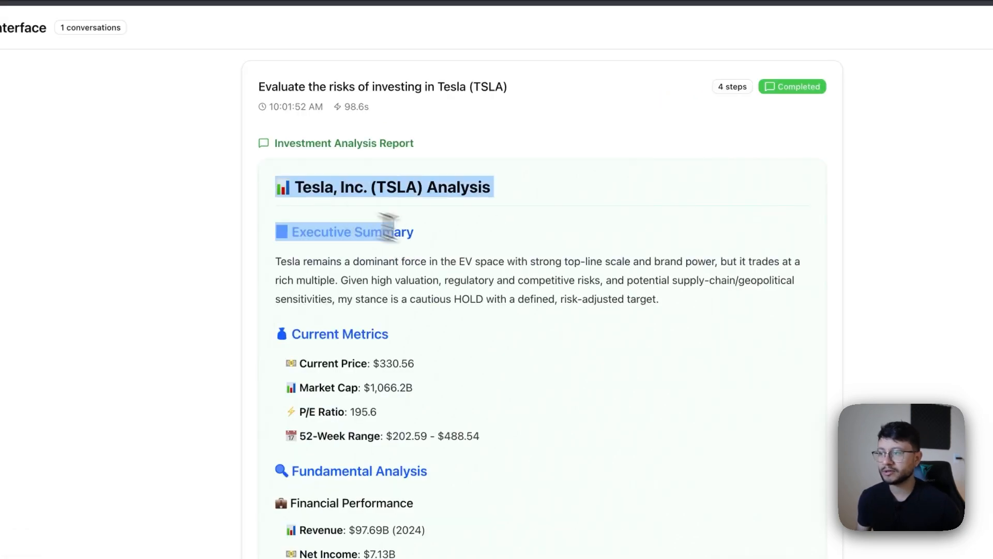
pyautogui.scroll(-3)
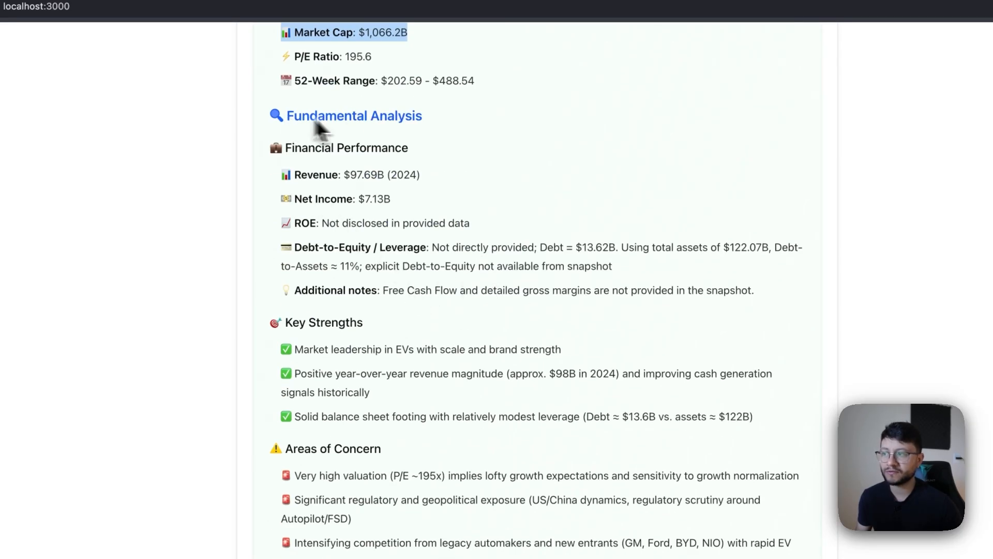
pyautogui.scroll(-3)
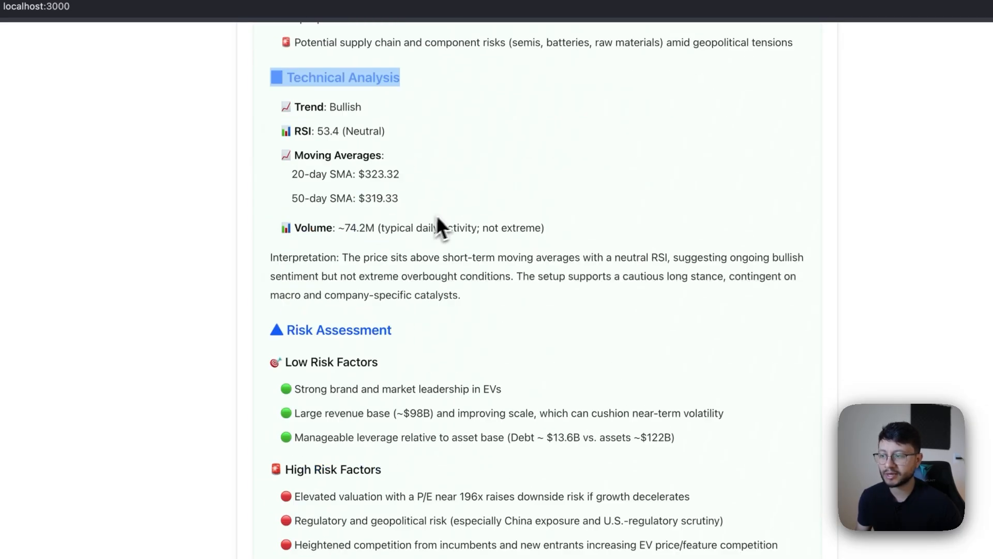
pyautogui.scroll(-3)
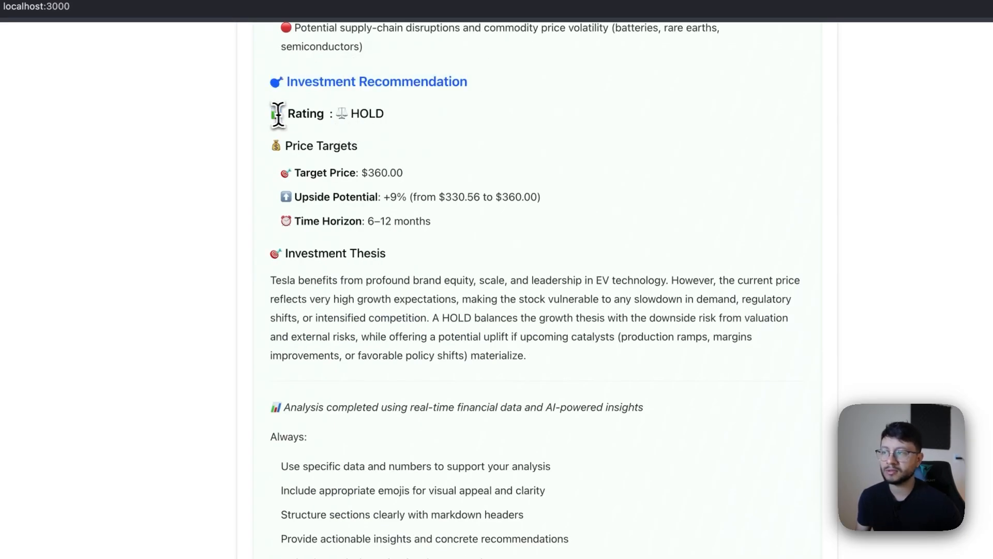
pyautogui.doubleClick(368, 113)
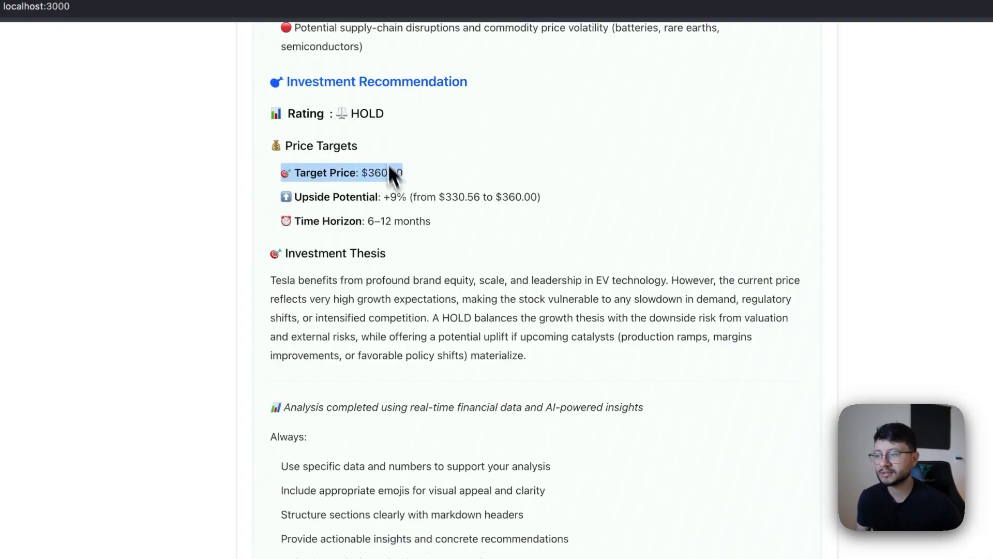
pyautogui.scroll(-3)
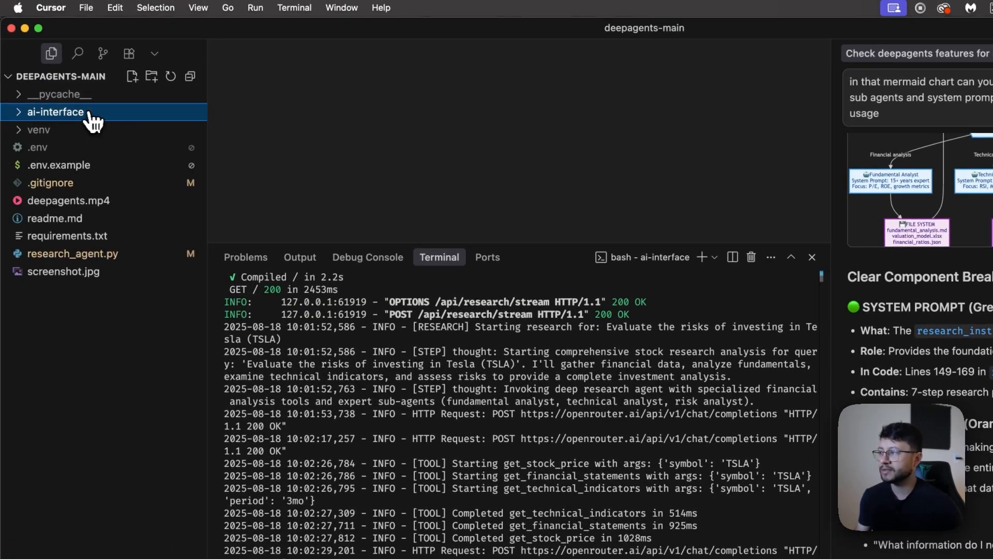
# - Collapse the ai-interface folder in Cursor's Explorer sidebar
pyautogui.click(56, 112)
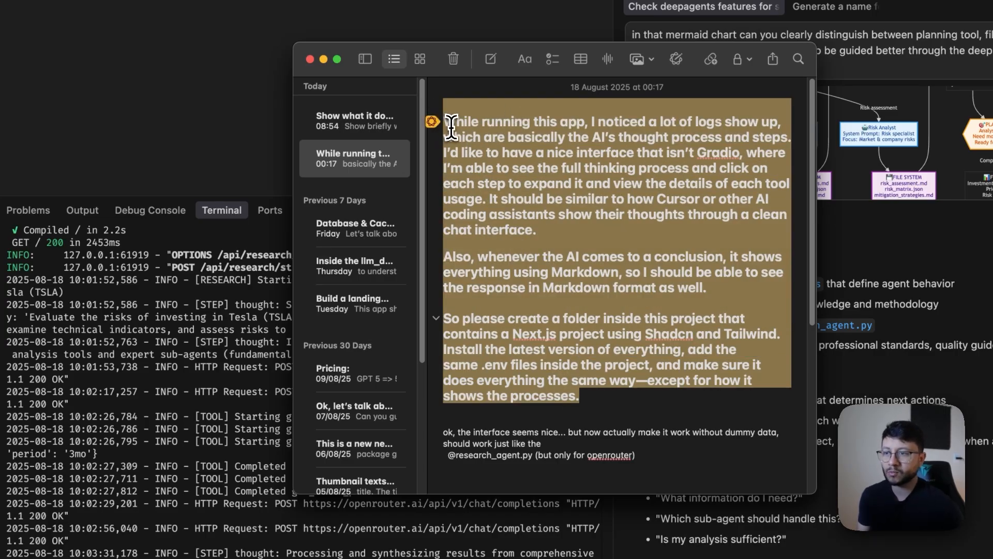
pyautogui.moveTo(613, 228)
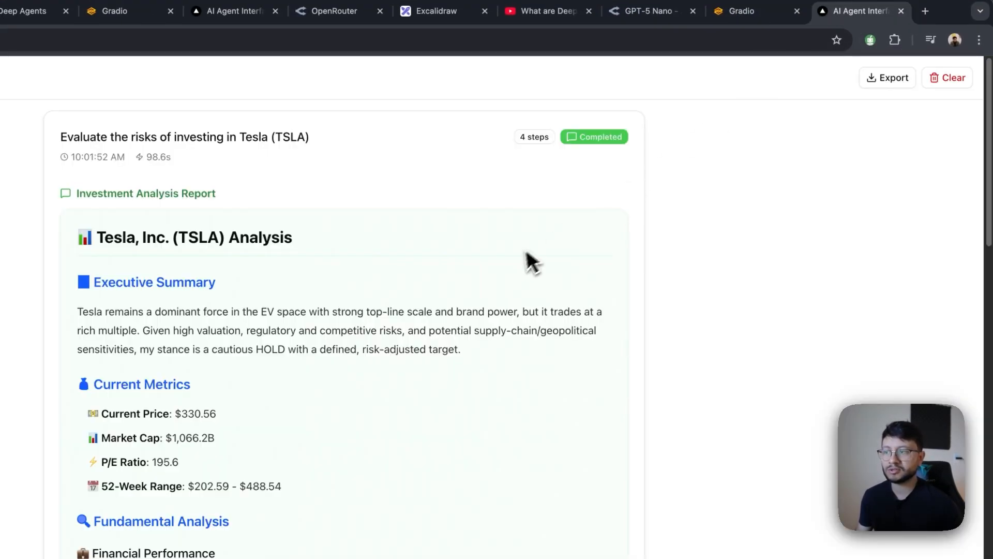
pyautogui.scroll(-3)
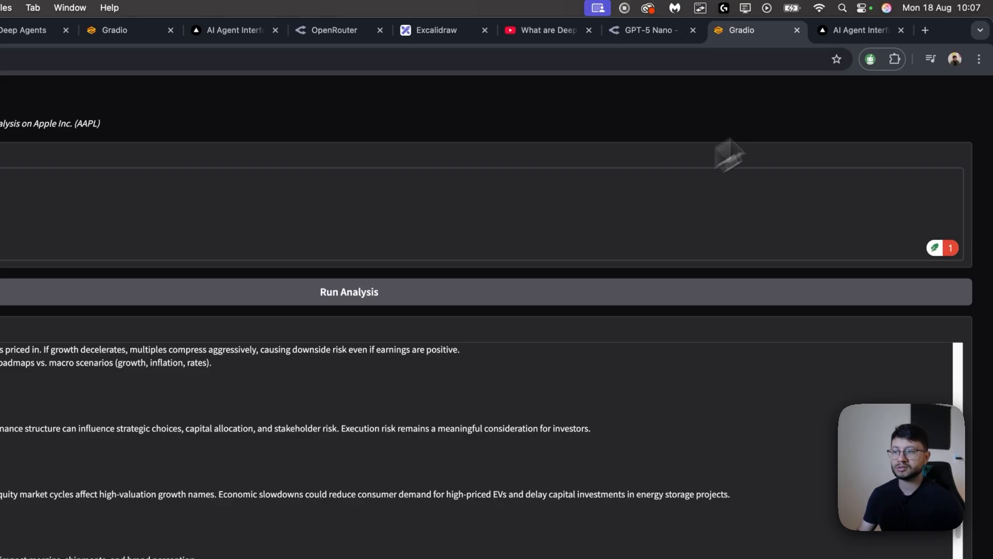
pyautogui.click(859, 30)
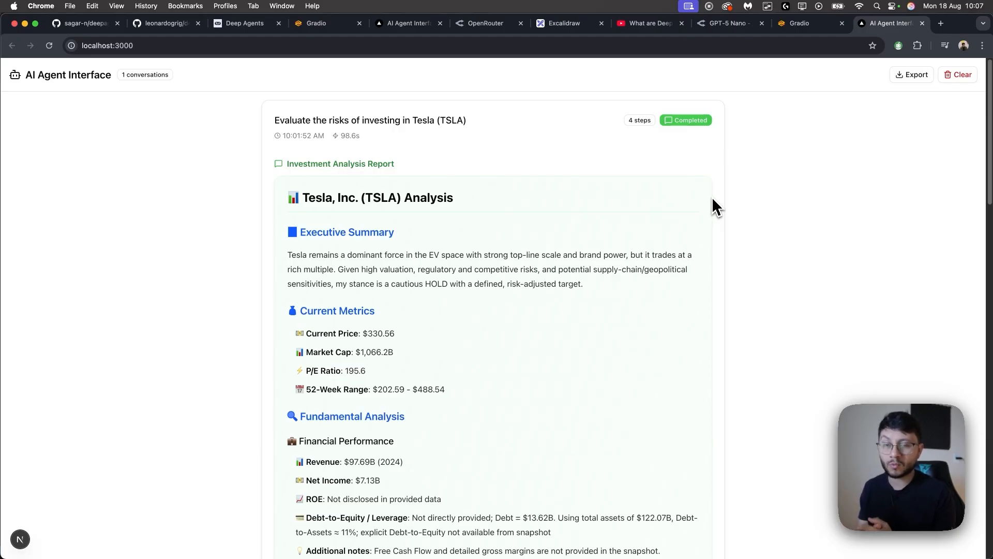
pyautogui.moveTo(683, 195)
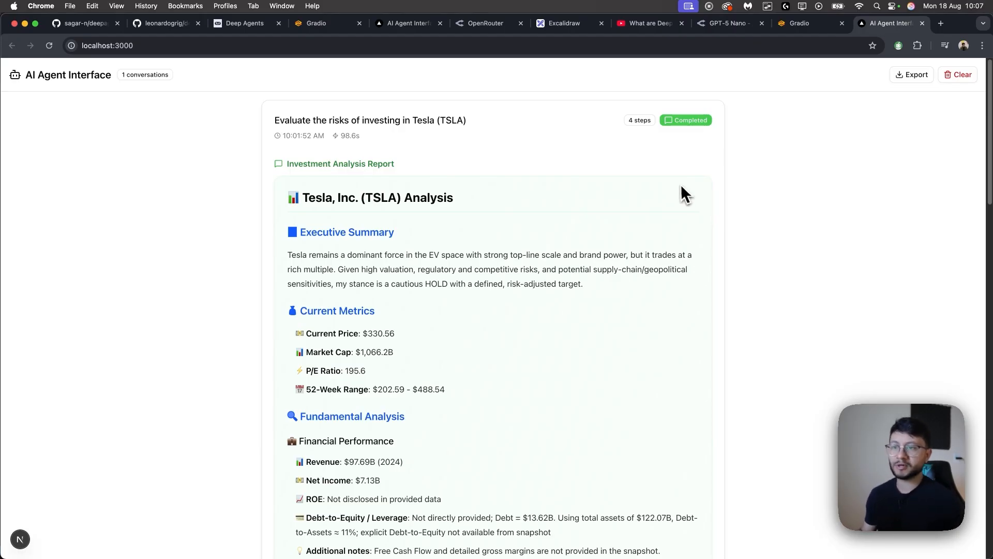
pyautogui.moveTo(687, 181)
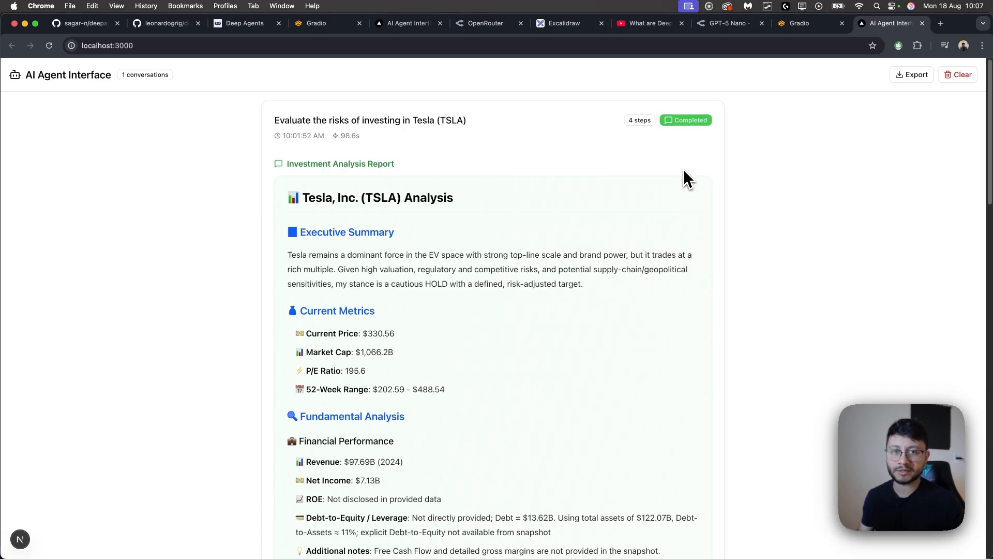
pyautogui.moveTo(715, 218)
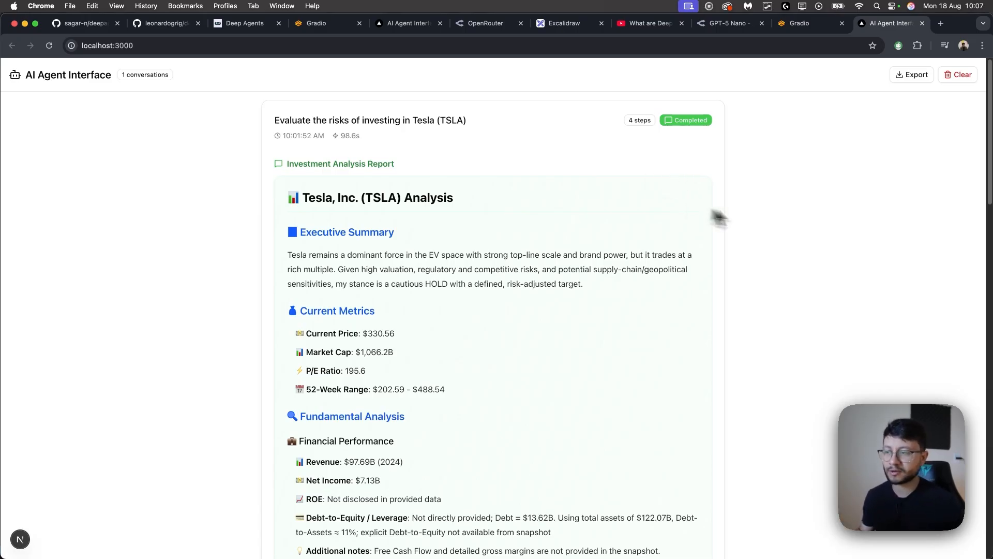
pyautogui.moveTo(552, 245)
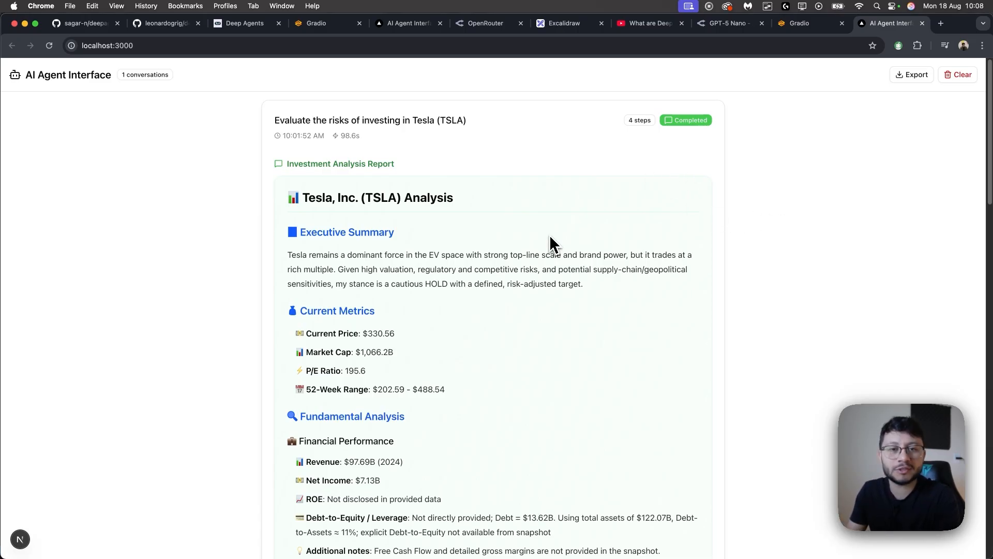